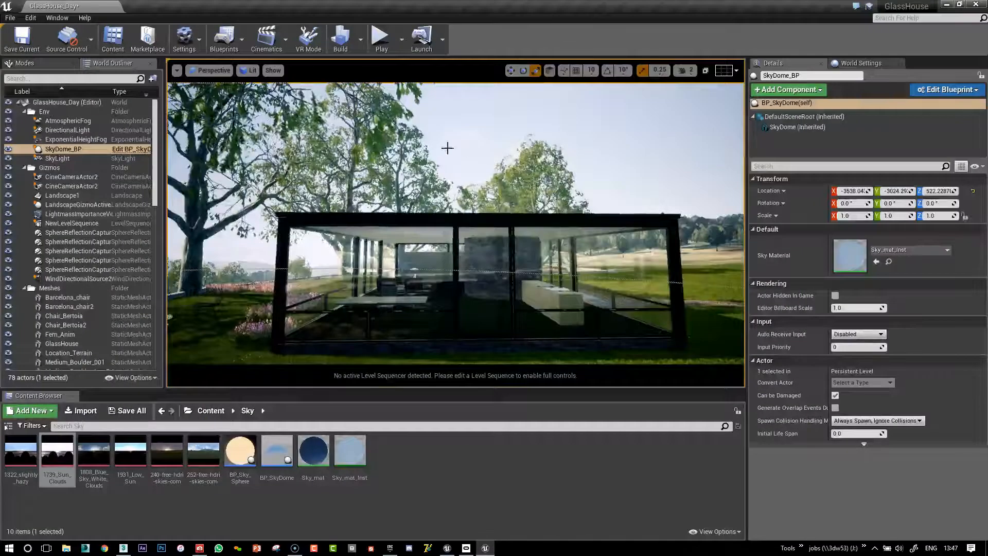
# Open Sky_mat_Inst and enable its HDRI_Contrast parameter, with the value 1.993998.
pyautogui.doubleClick(349, 450)
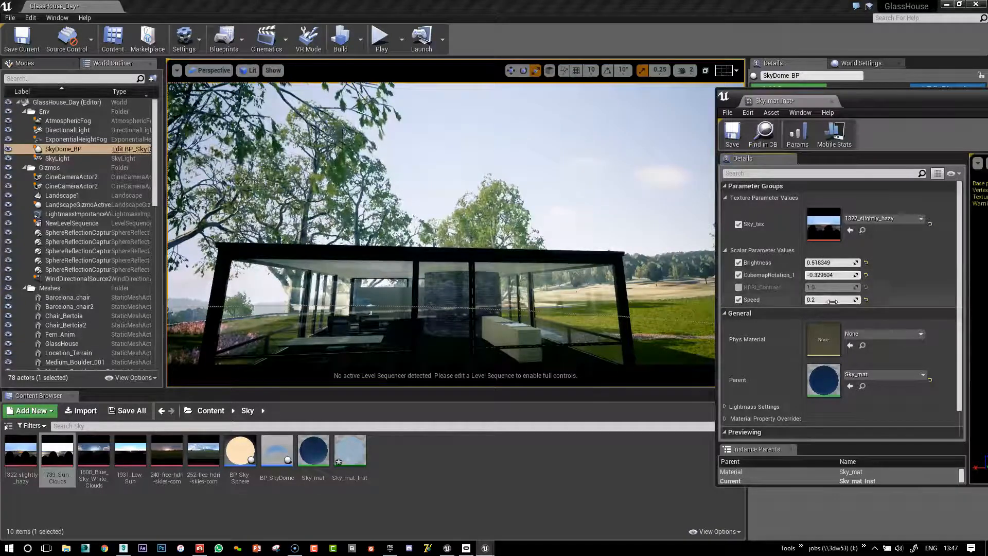
pyautogui.click(739, 287)
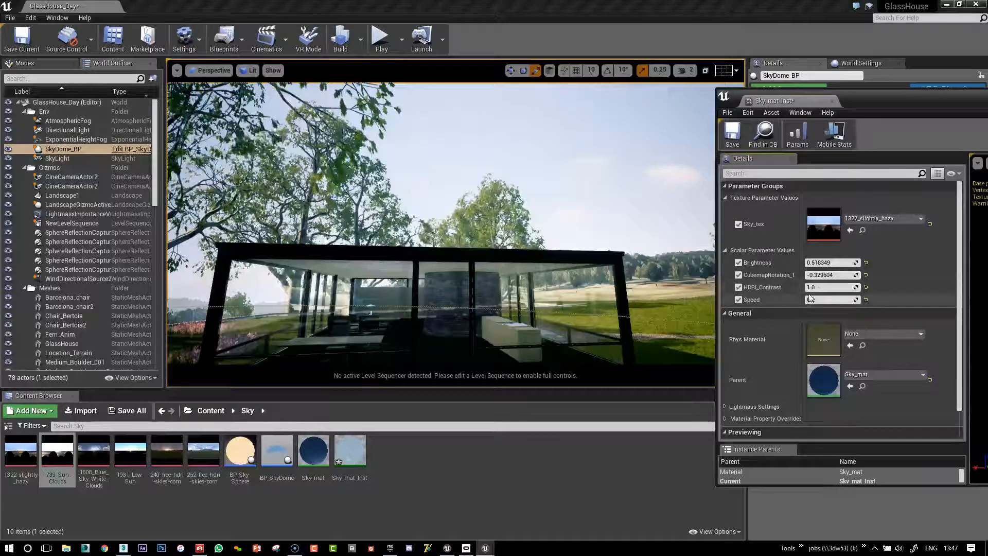
pyautogui.write('1.993998')
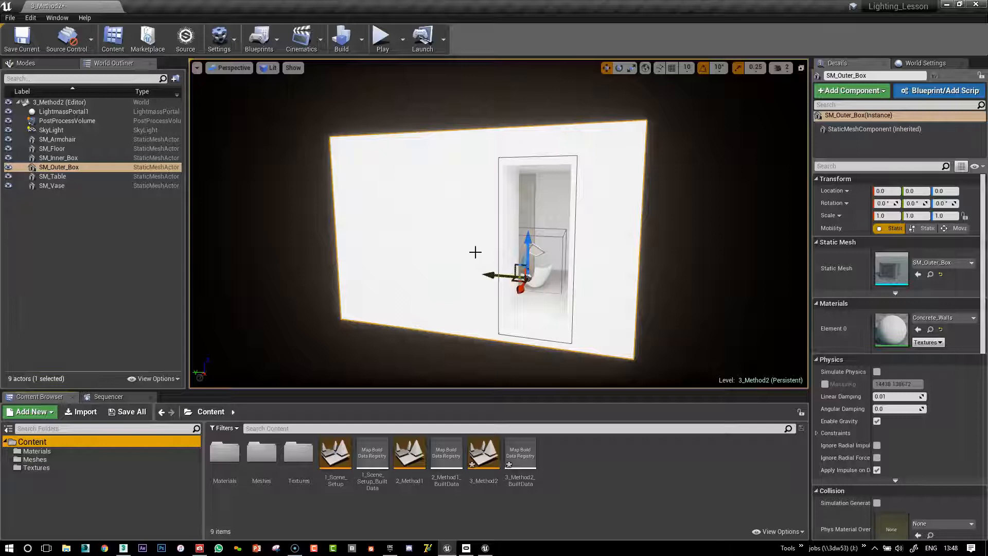
# Add a new folder named 'sky' in the Content Browser and open it.
pyautogui.click(29, 412)
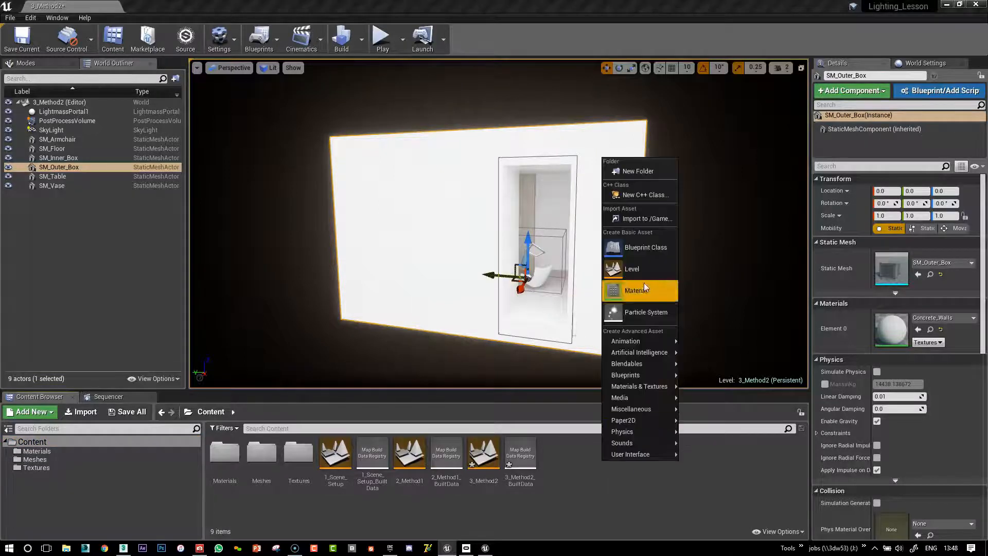
pyautogui.click(635, 290)
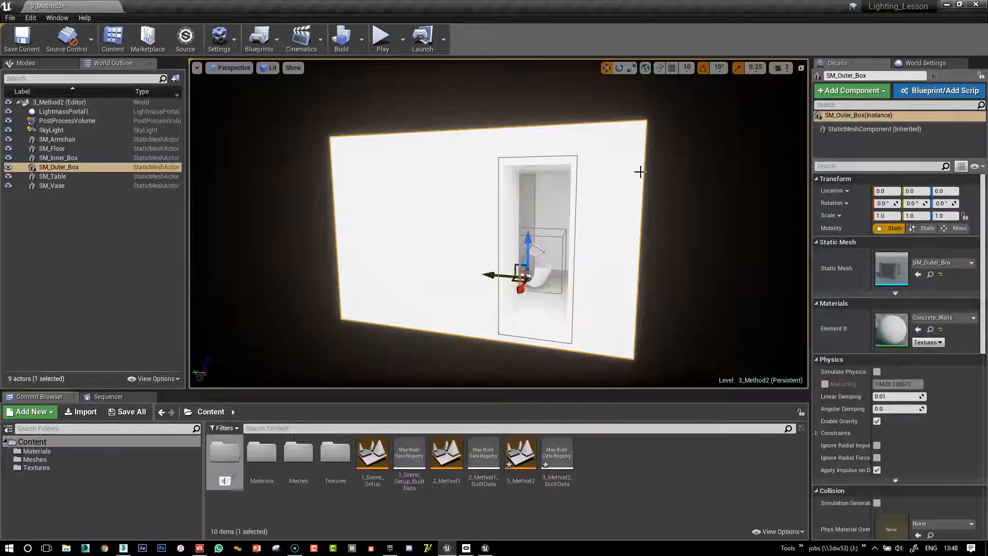
pyautogui.click(297, 451)
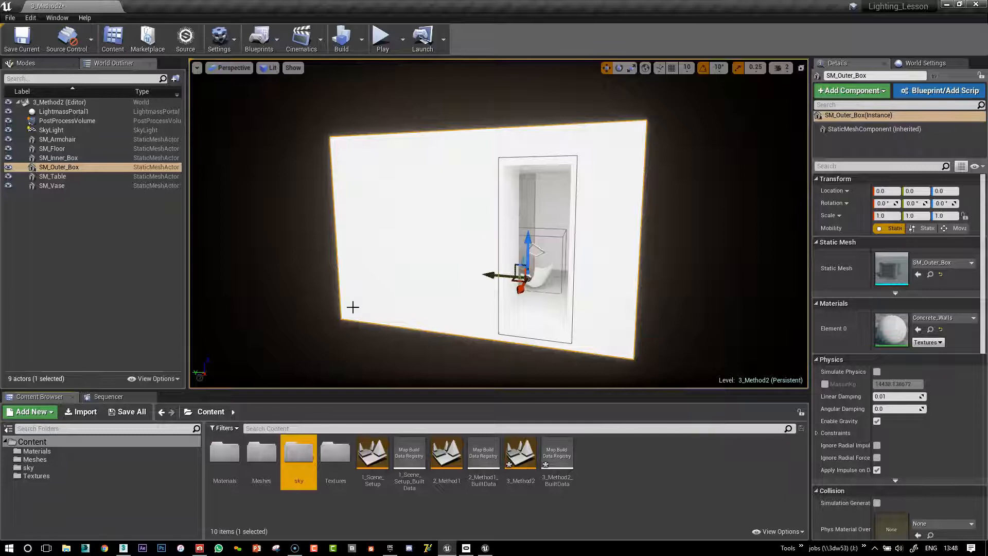
pyautogui.doubleClick(298, 452)
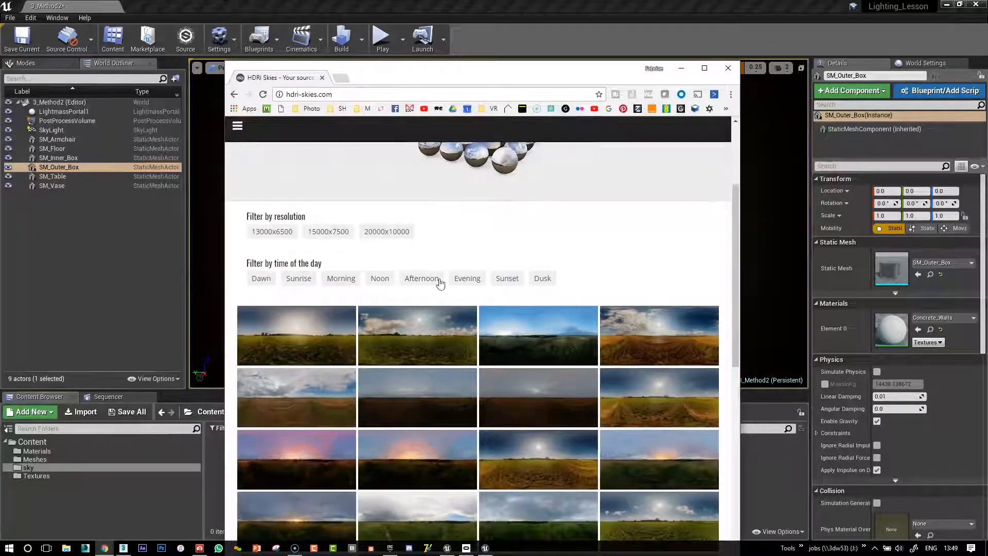
# Scroll through the hdri-skies.com sky thumbnails, then move the browser aside.
pyautogui.scroll(3)
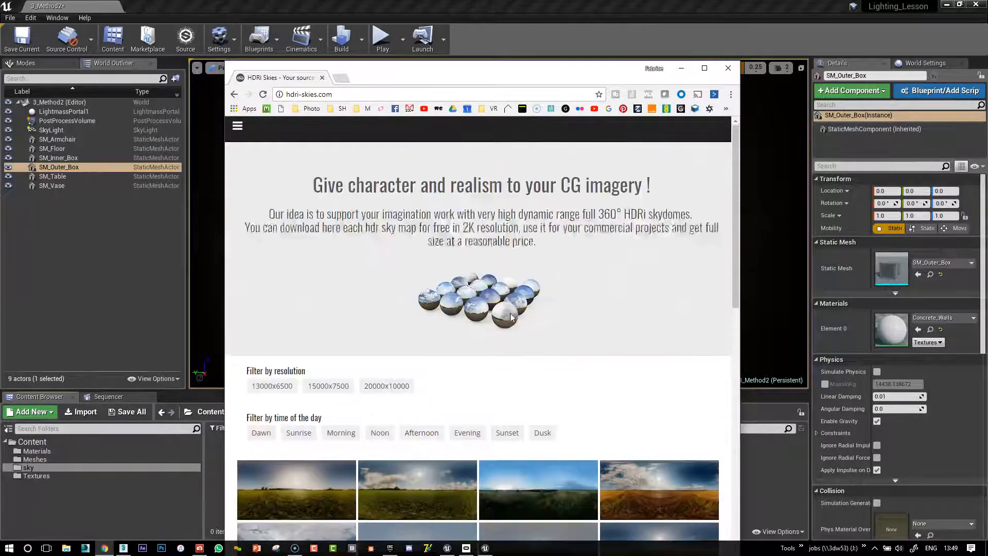
pyautogui.scroll(-3)
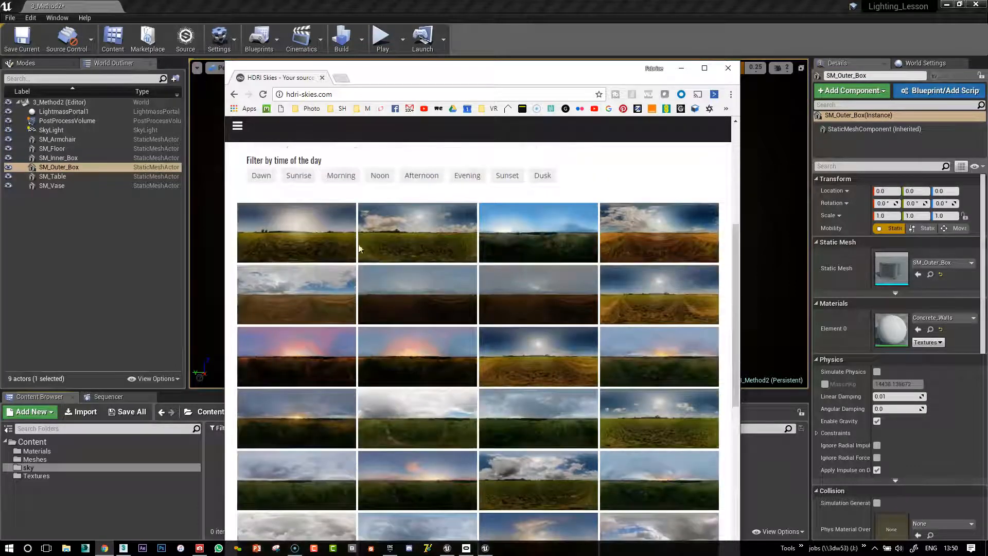
pyautogui.moveTo(296, 232)
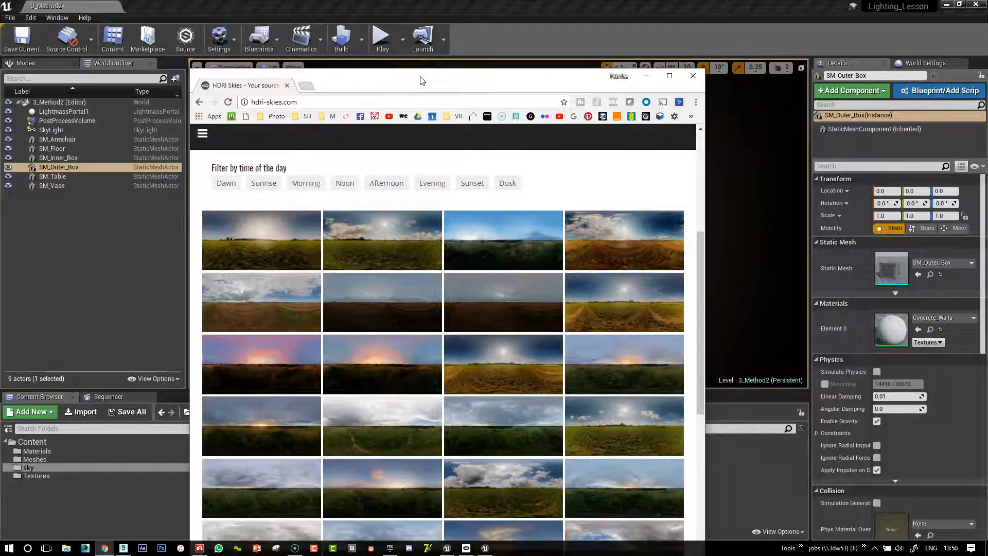
pyautogui.click(692, 75)
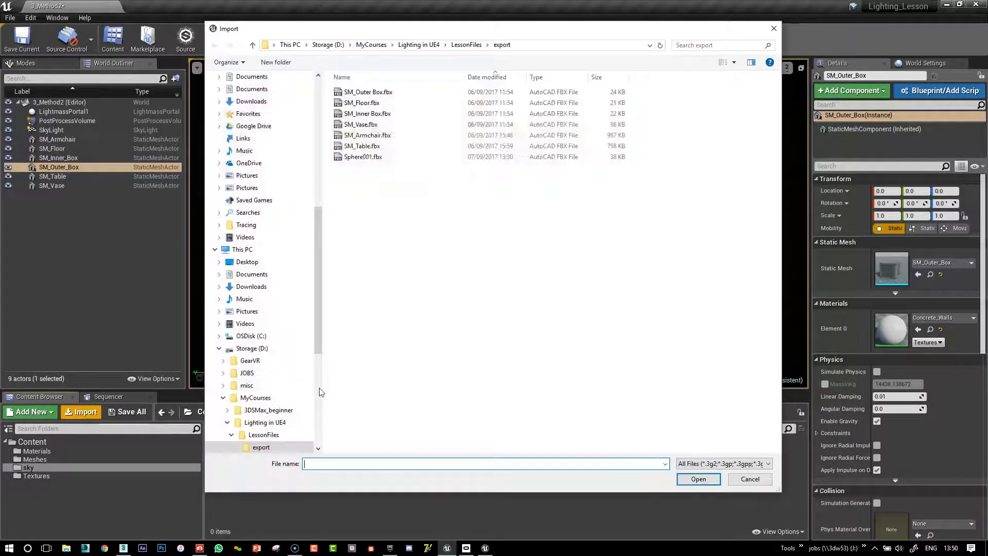
# Try importing the three .hdr sky files from J:\_TEXTURES\HDRI\HDR-Skies.
pyautogui.write('J:\\_TEXTURES\\HDRI\\HDR-Skies')
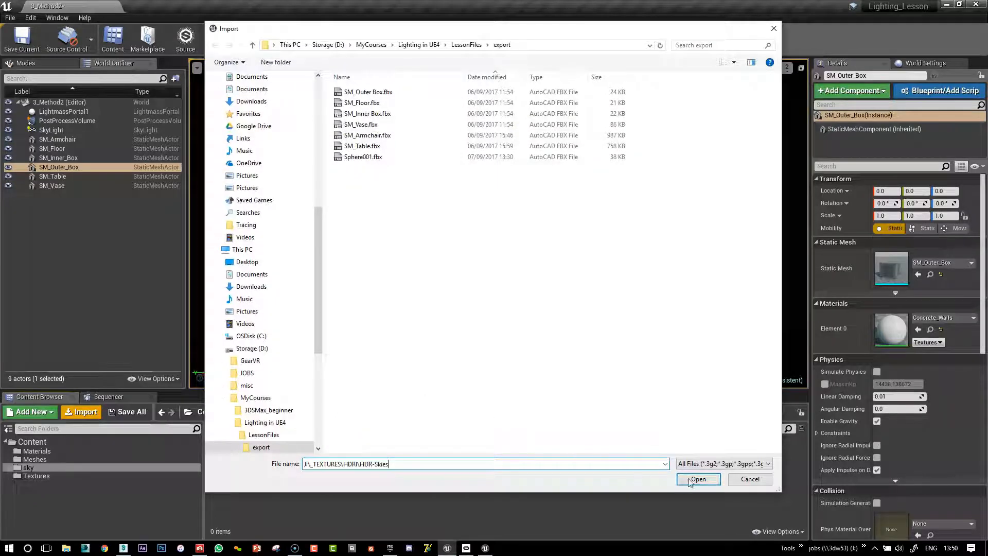
pyautogui.click(697, 479)
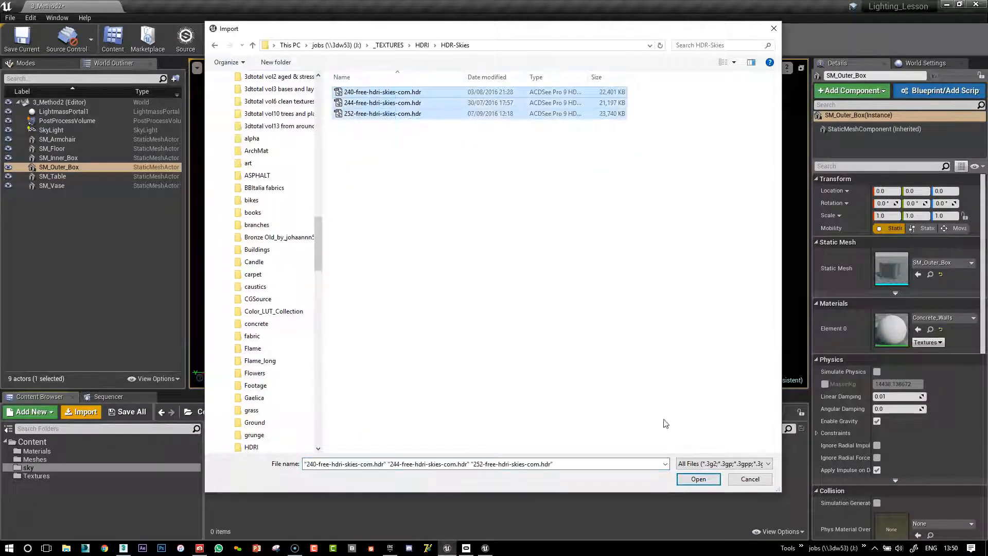
pyautogui.click(698, 479)
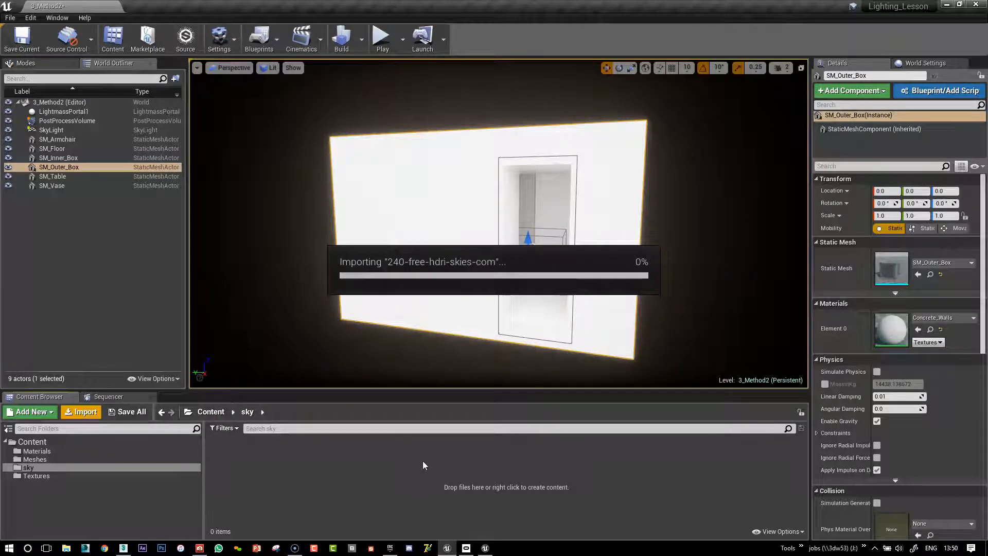
pyautogui.moveTo(367, 482)
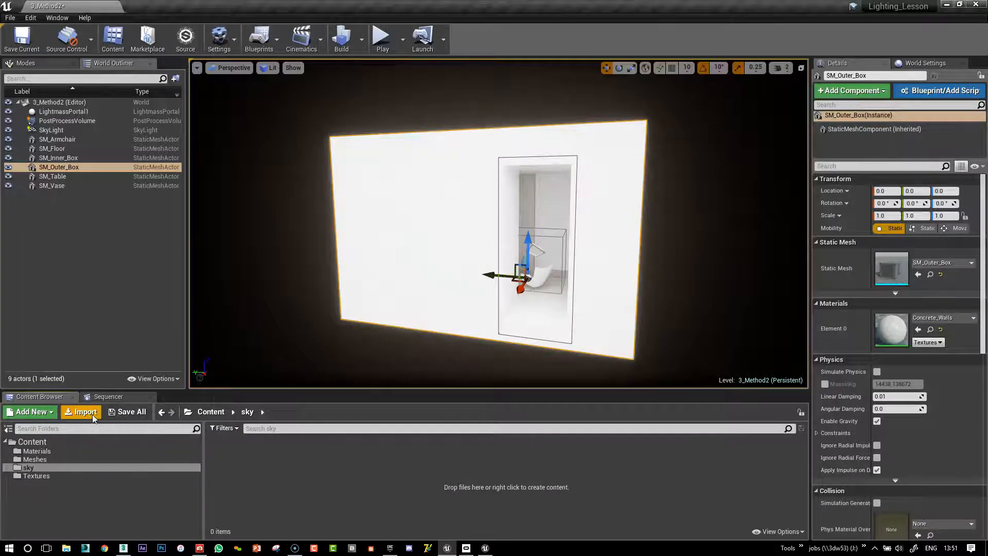
# Import 252-free-hdri-skies-com.hdr into the sky folder.
pyautogui.click(81, 411)
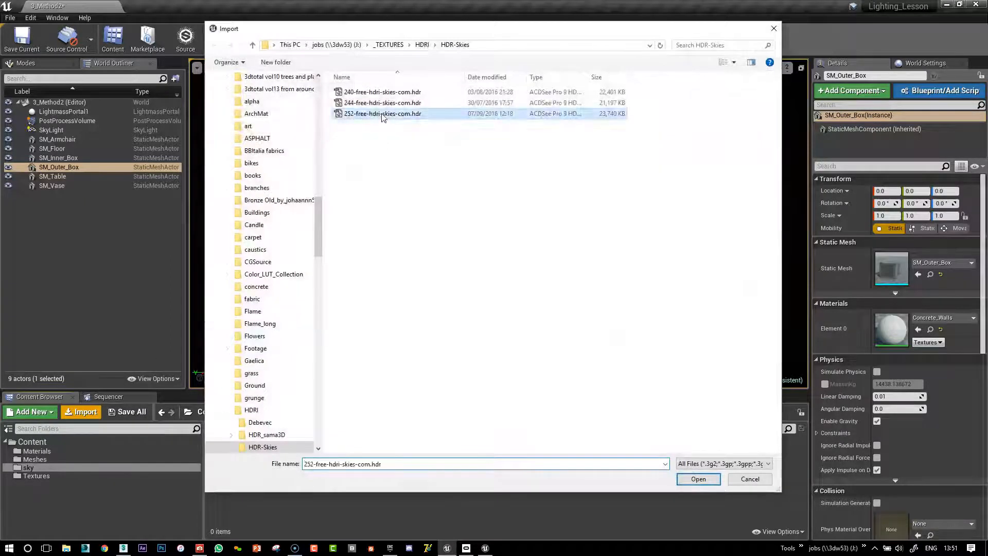
pyautogui.click(698, 479)
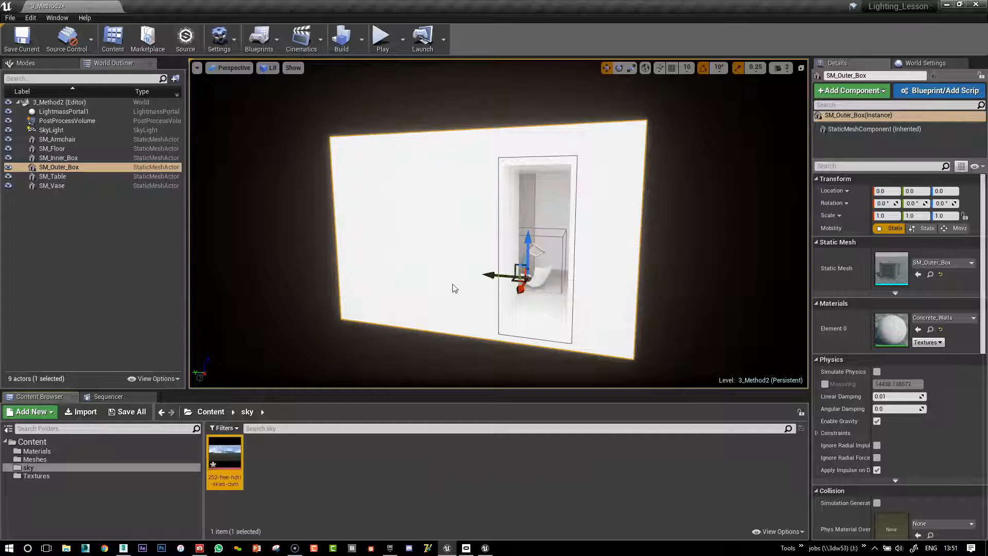
pyautogui.moveTo(225, 457)
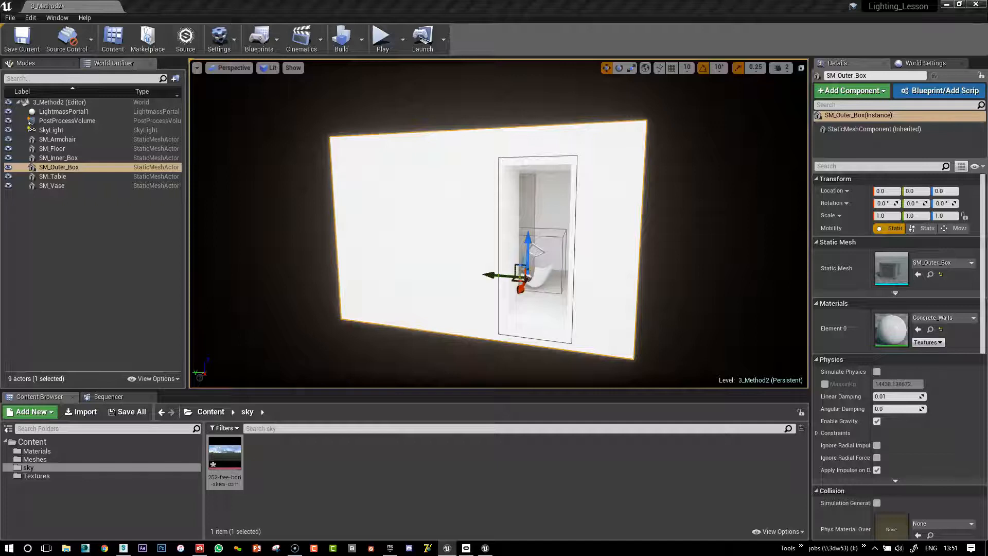
# Open the 252-free-hdri-skies-com texture full-screen and set Mip Gen Settings to NoMipmaps.
pyautogui.doubleClick(224, 457)
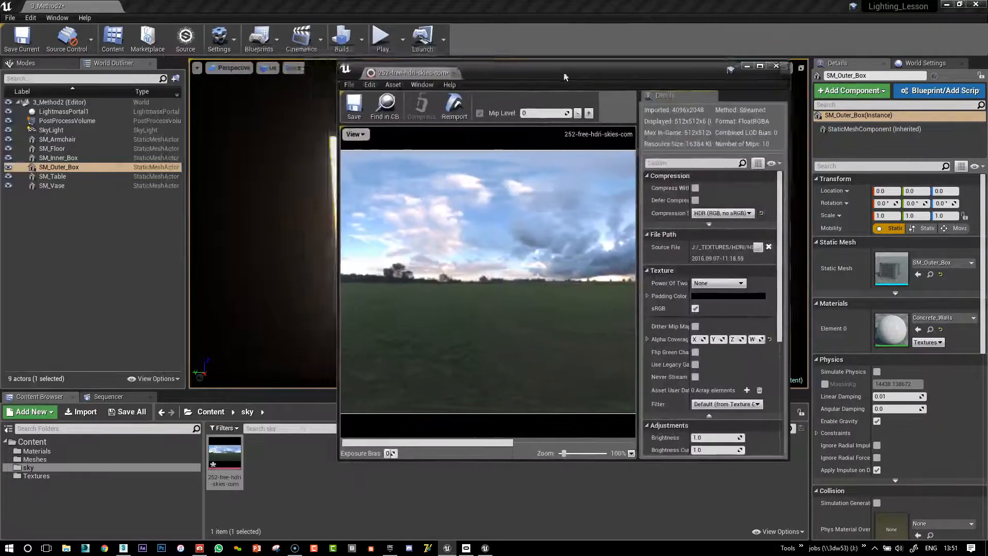
pyautogui.click(759, 66)
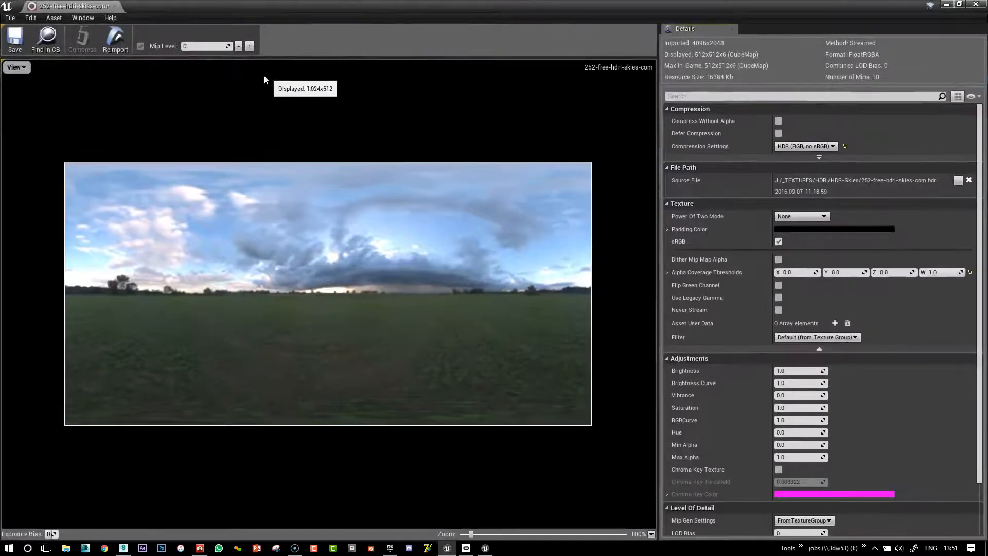
pyautogui.moveTo(791, 314)
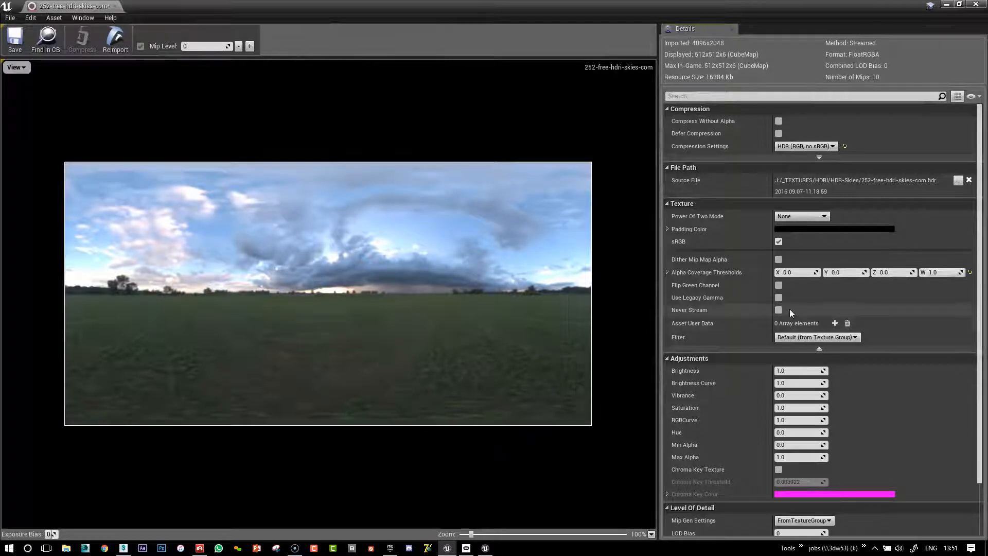
pyautogui.scroll(-3)
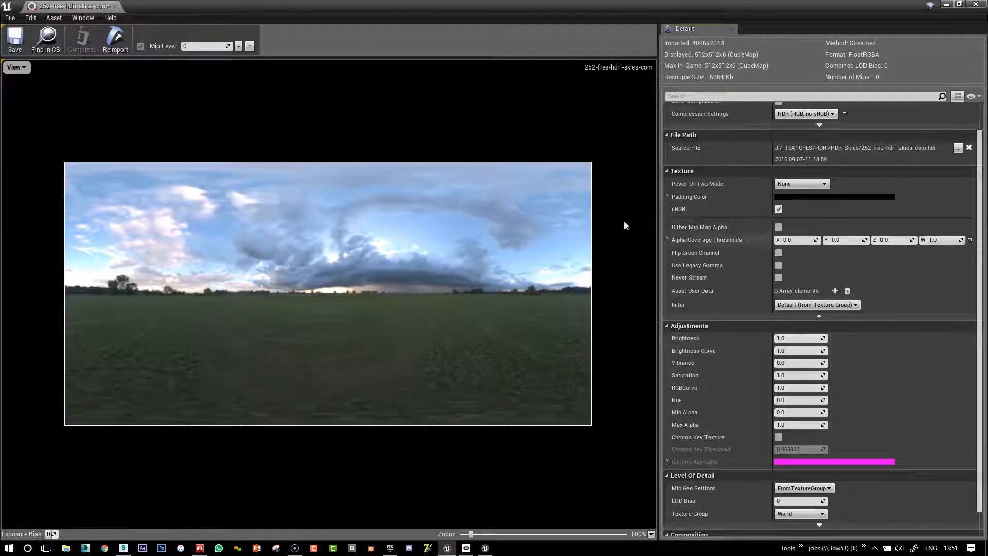
pyautogui.click(800, 487)
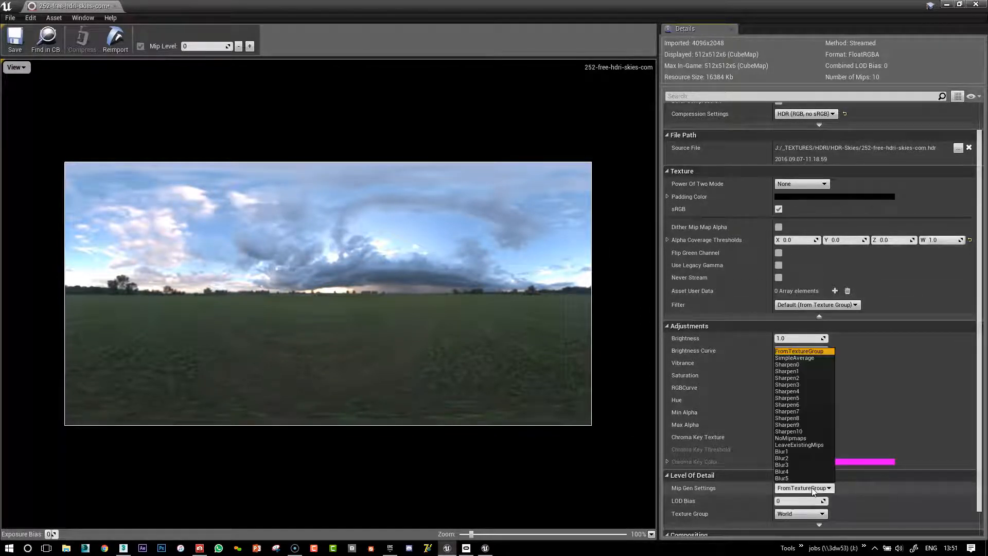
pyautogui.moveTo(792, 440)
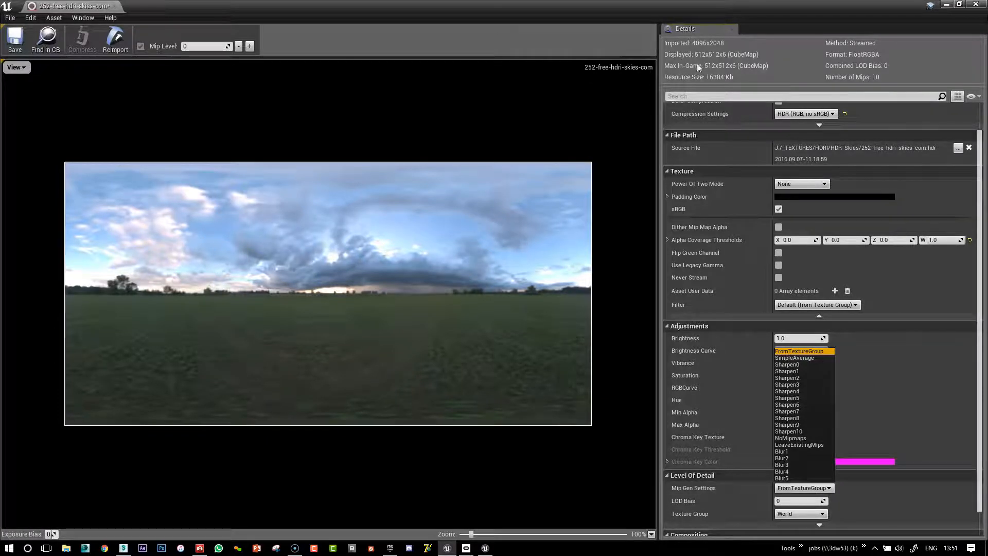
pyautogui.moveTo(732, 77)
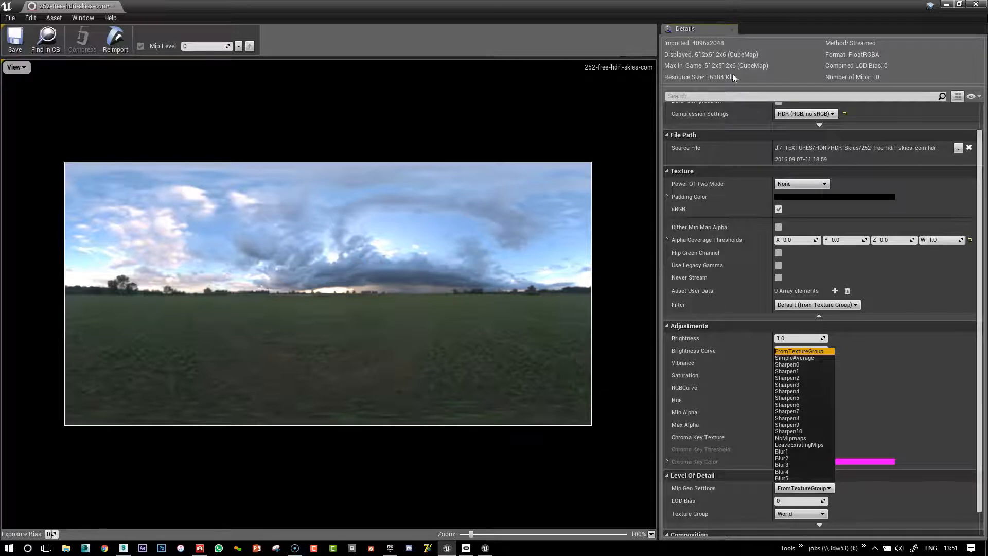
pyautogui.moveTo(792, 437)
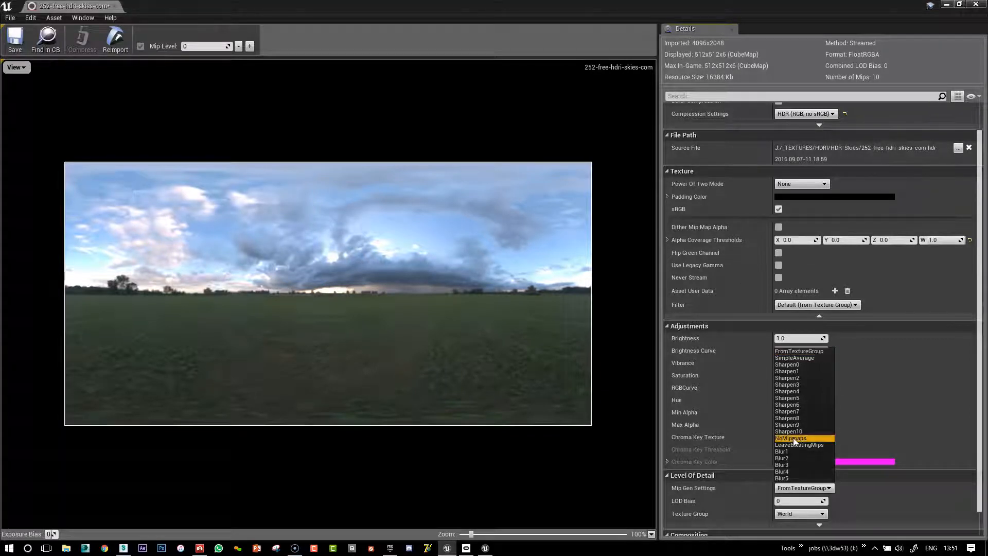
pyautogui.click(790, 438)
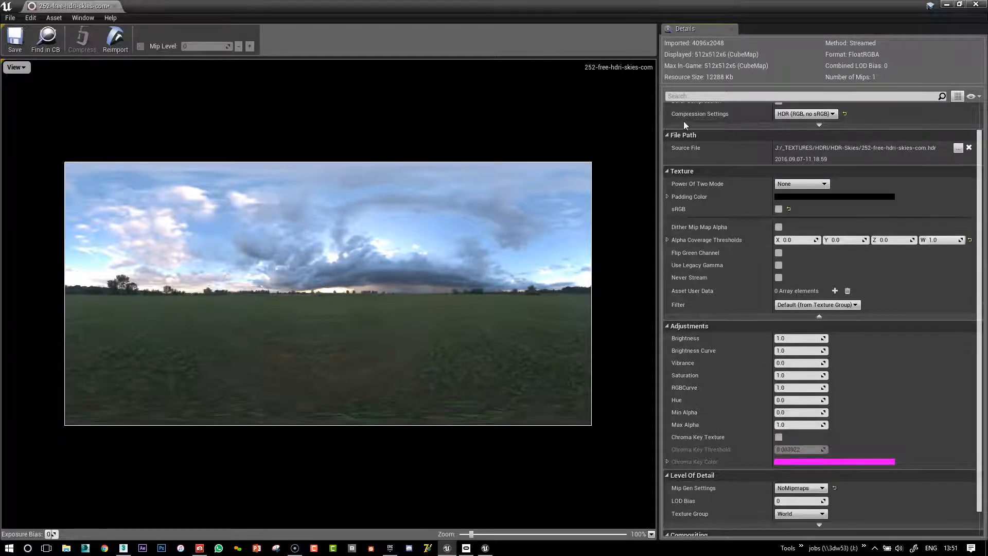
pyautogui.moveTo(229, 281)
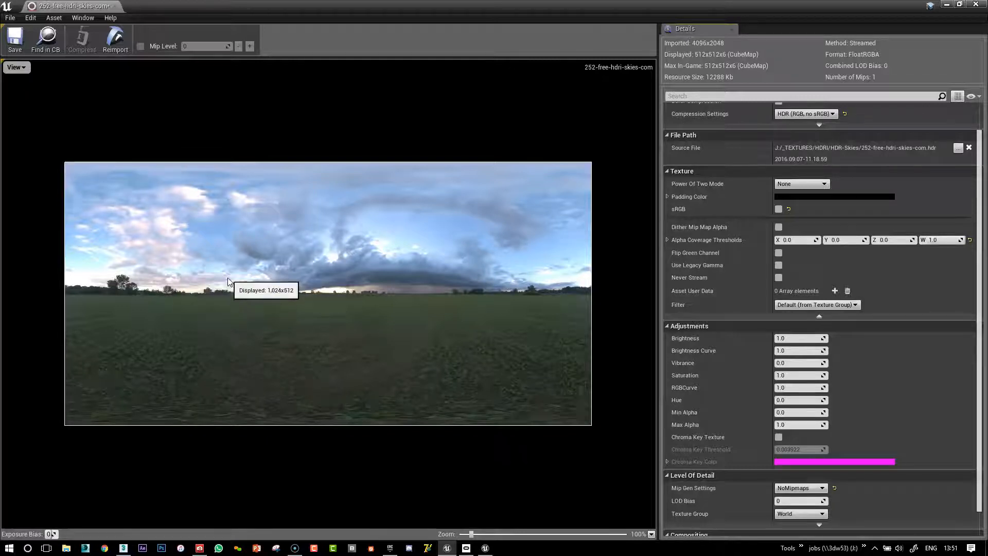
pyautogui.scroll(3)
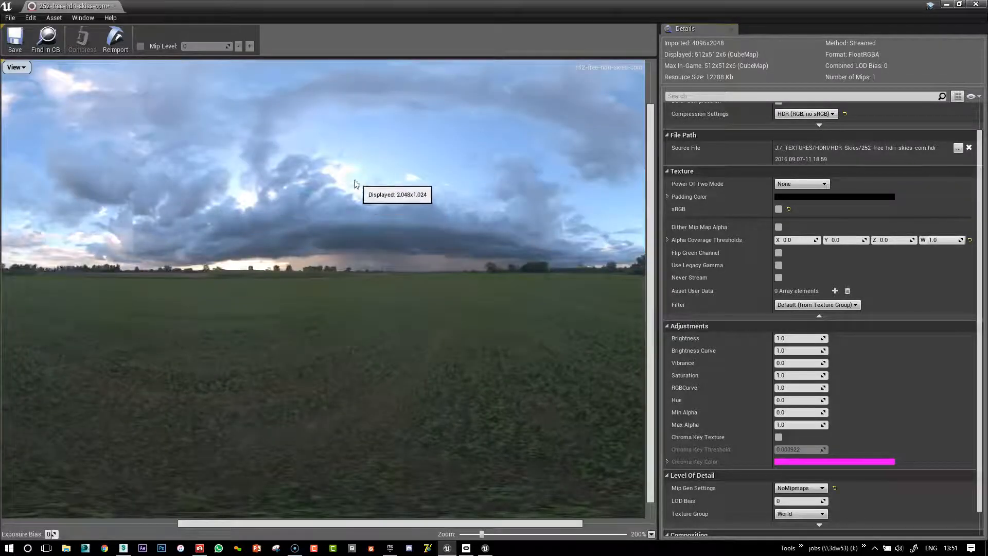
pyautogui.moveTo(644, 149)
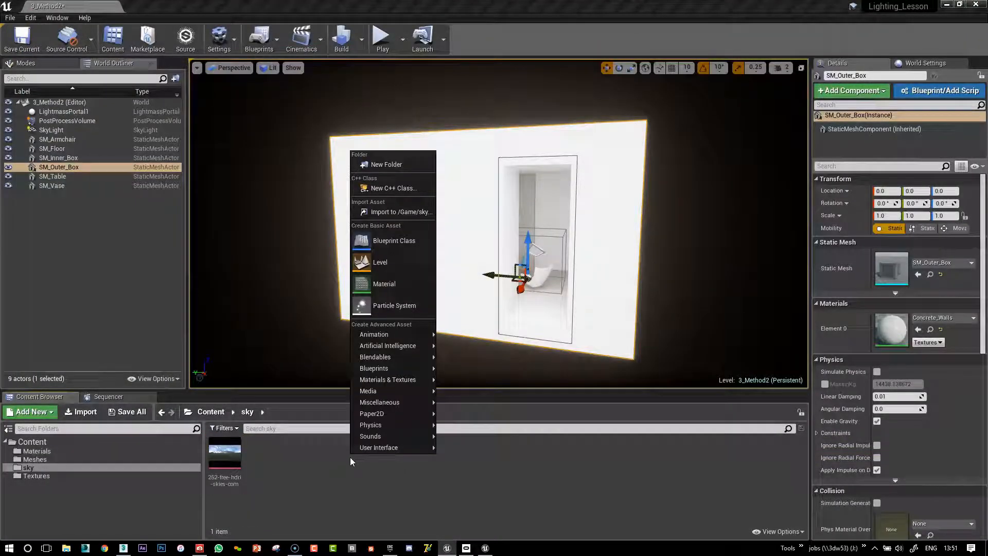
pyautogui.moveTo(383, 283)
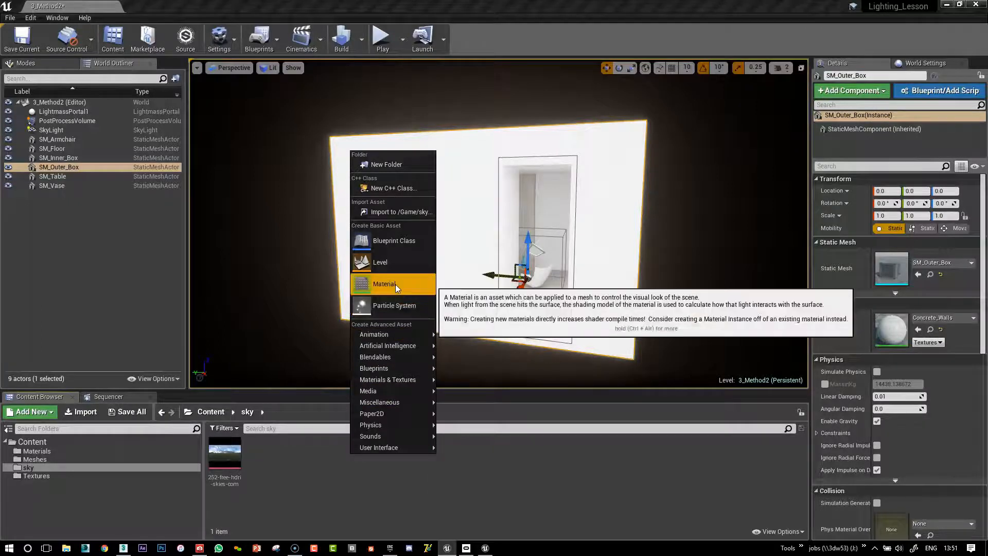
pyautogui.click(328, 473)
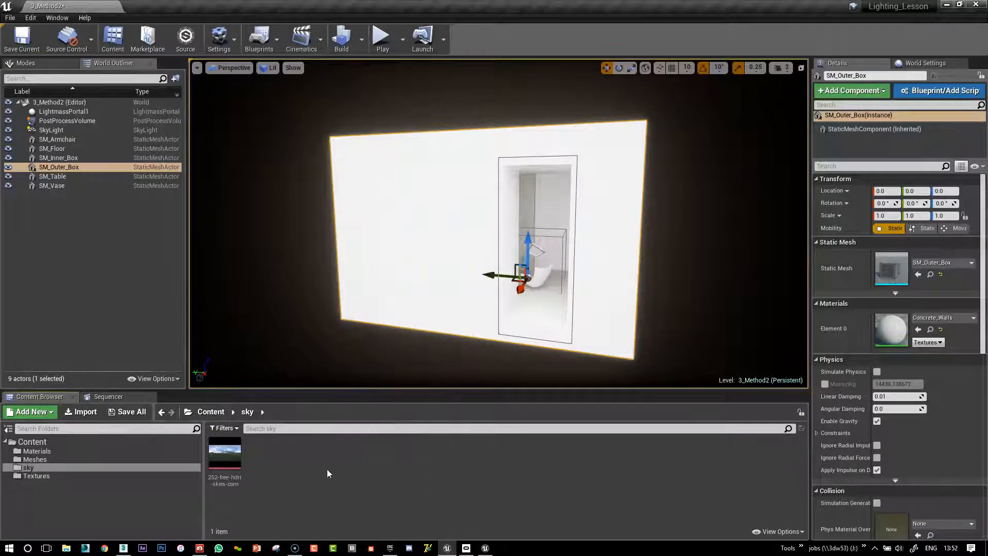
pyautogui.click(123, 547)
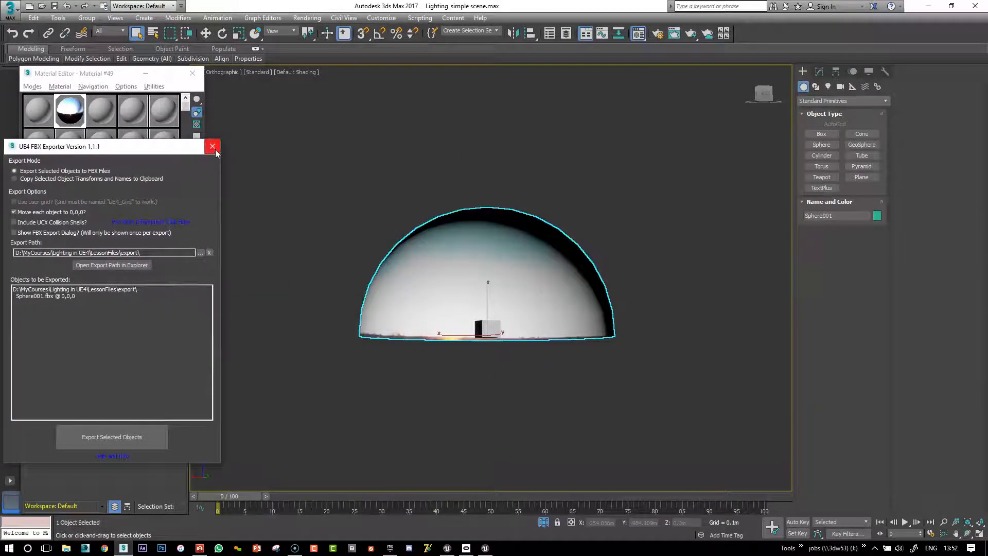
# Close the FBX exporter, create a sphere and convert it to Editable Poly.
pyautogui.click(212, 146)
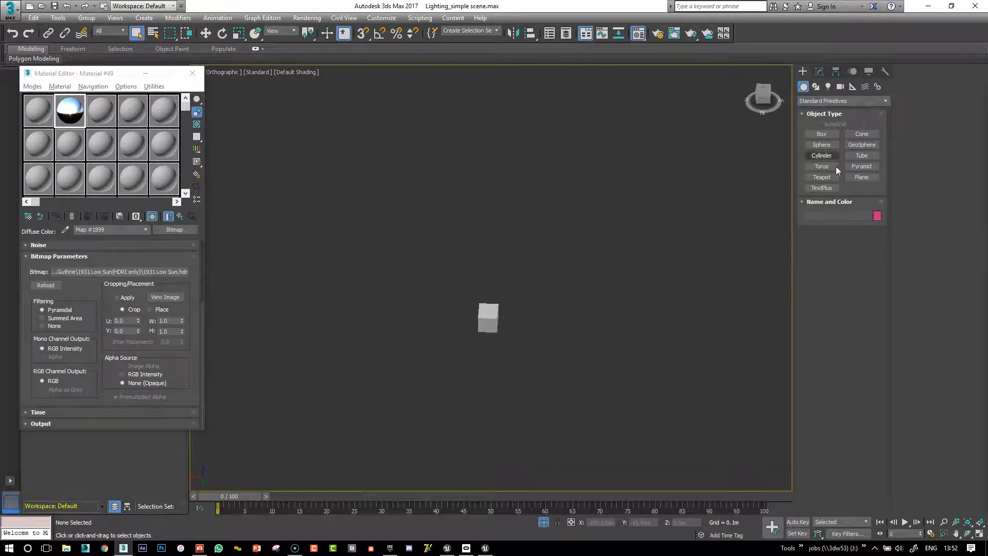
pyautogui.click(821, 144)
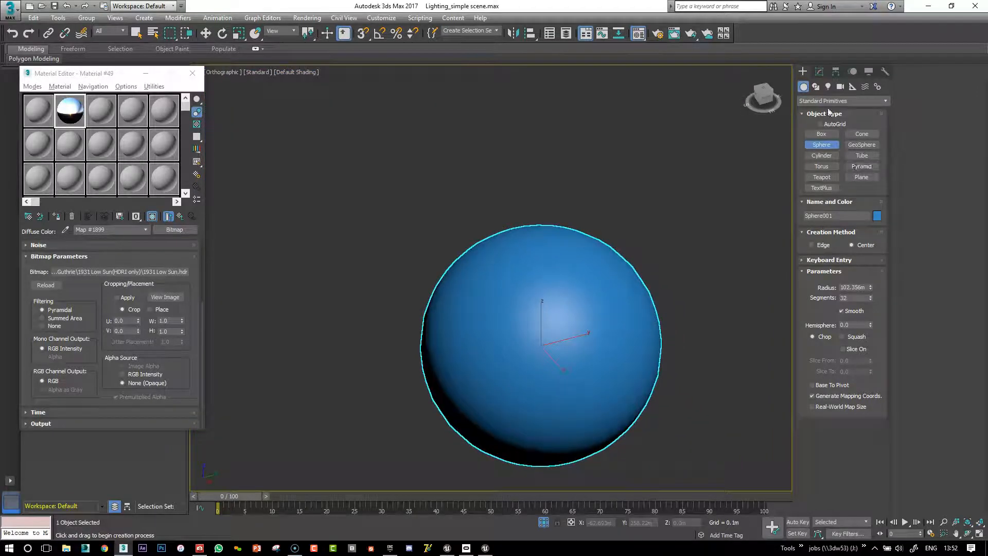
pyautogui.rightClick(819, 115)
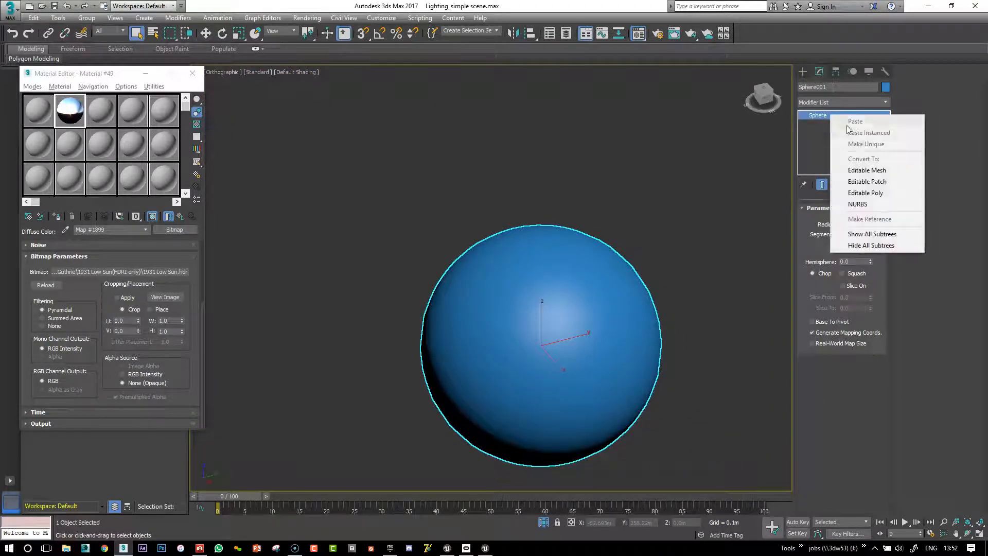
pyautogui.click(864, 193)
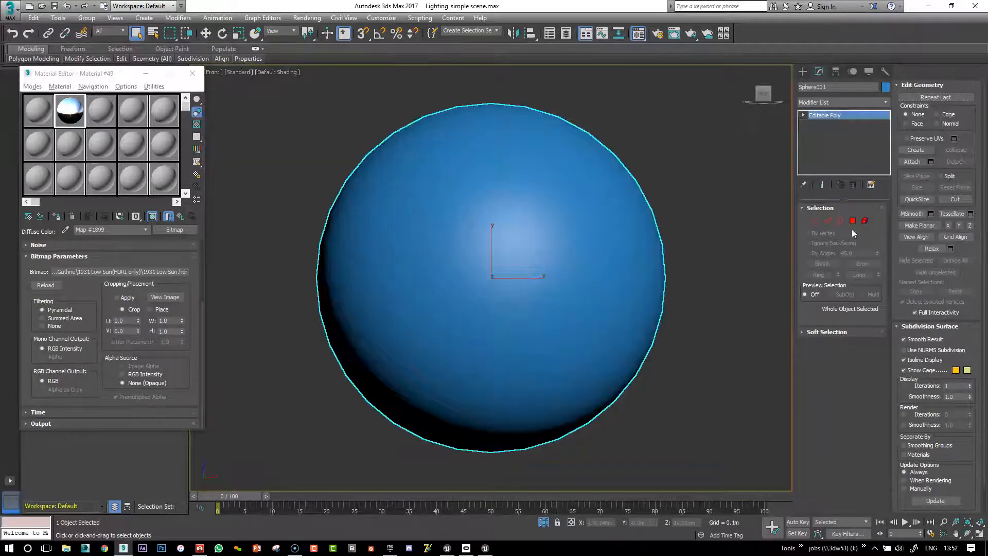
# Delete the sphere's lower polygons and add a UVW Map modifier.
pyautogui.click(852, 220)
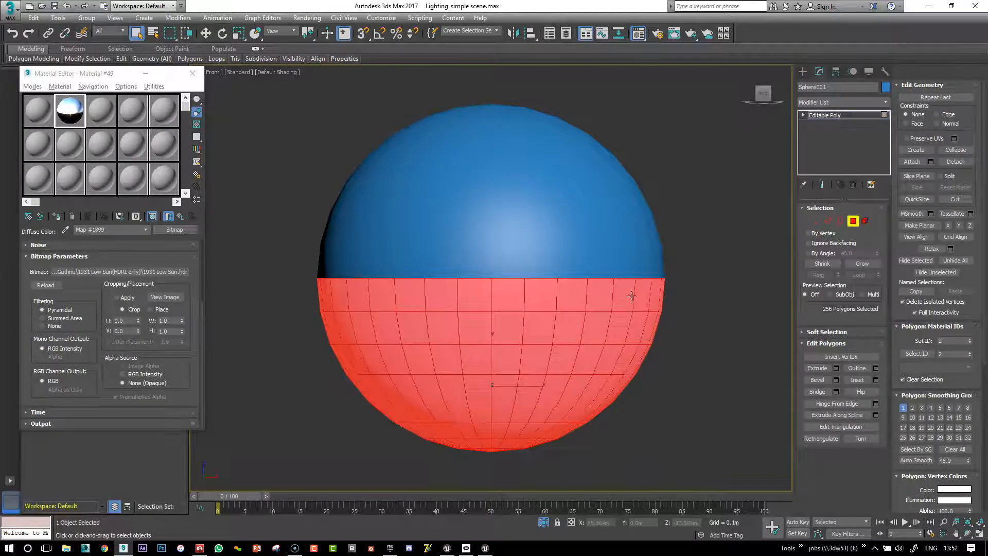
pyautogui.click(824, 114)
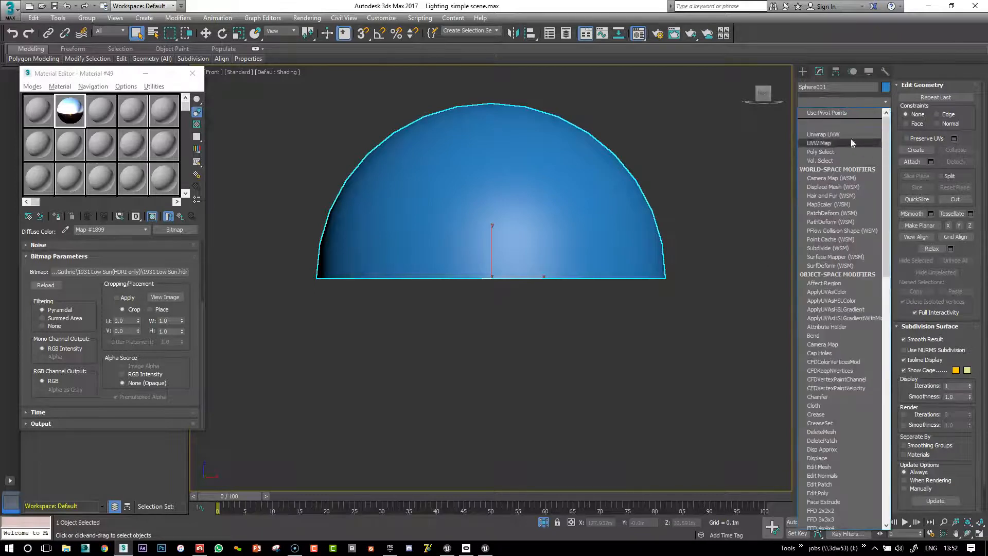
pyautogui.click(822, 135)
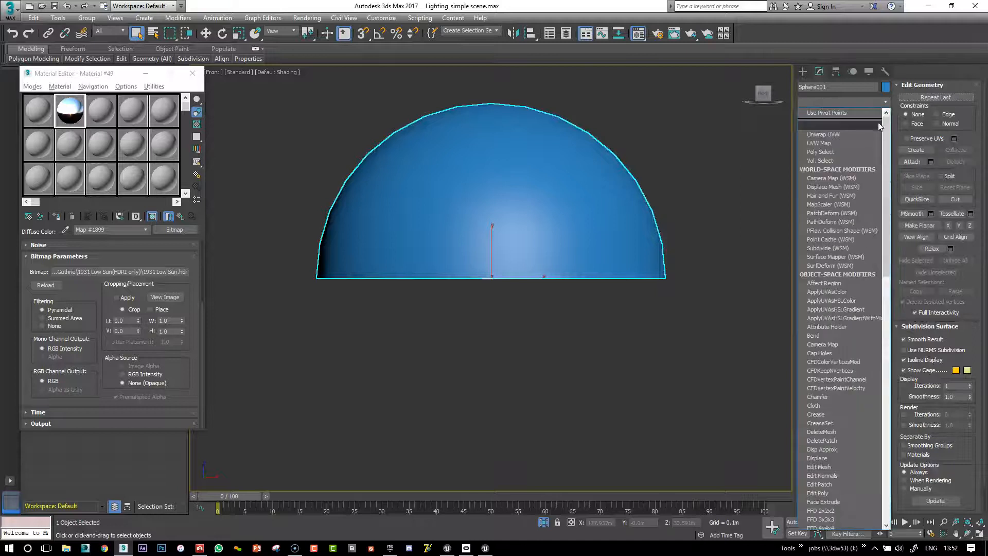
pyautogui.click(821, 142)
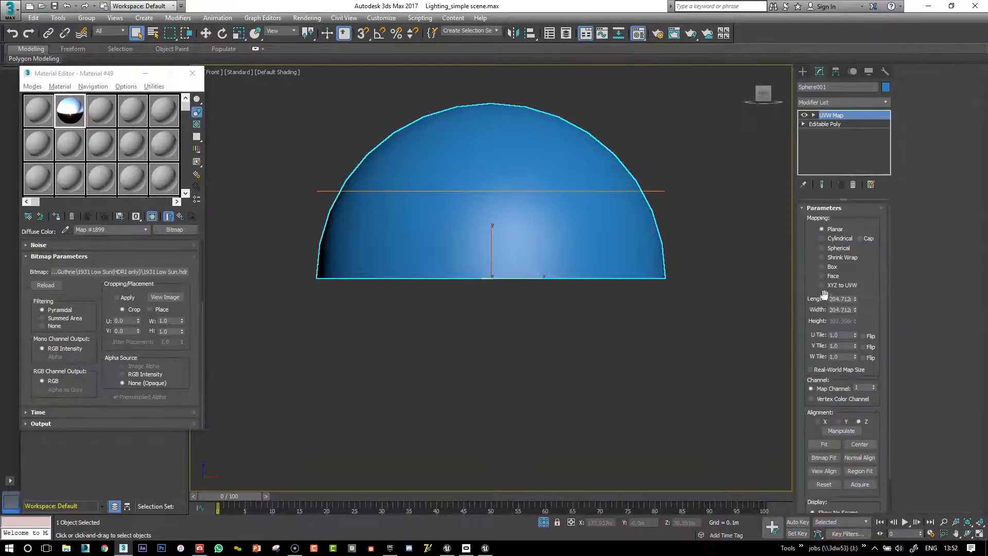
# Set UVW Map to Cylindrical and load 252-free-hdri-skies-com.hdr as the diffuse bitmap.
pyautogui.click(822, 238)
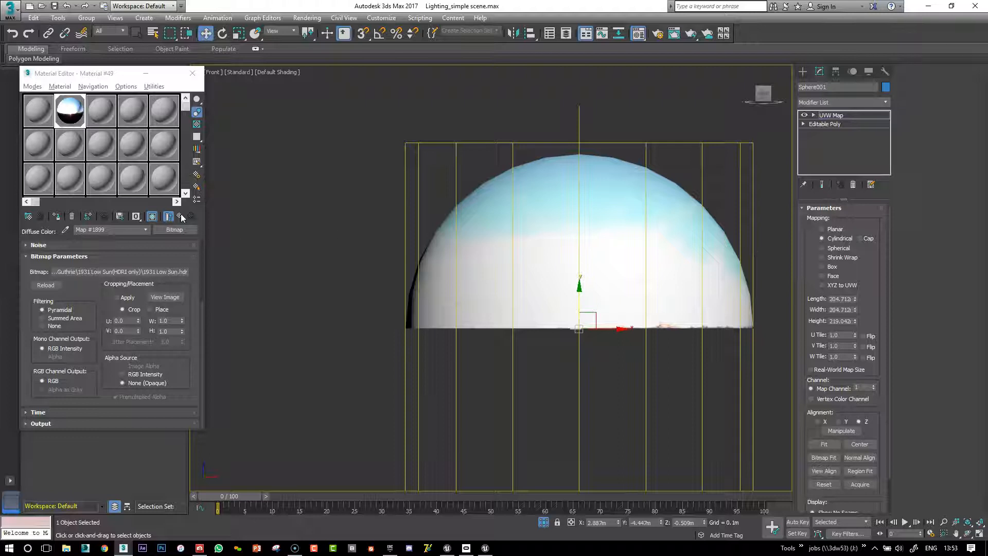
pyautogui.click(168, 216)
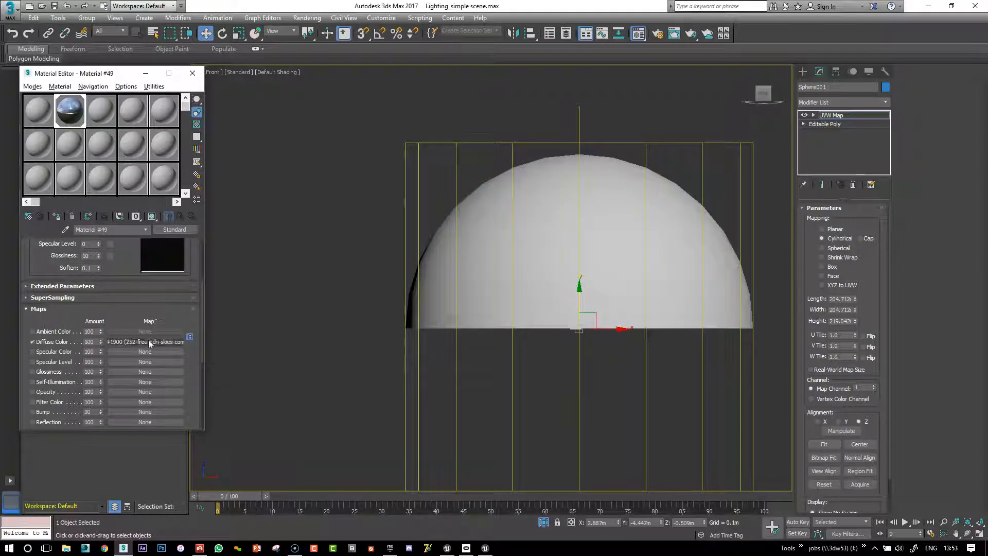
pyautogui.click(145, 342)
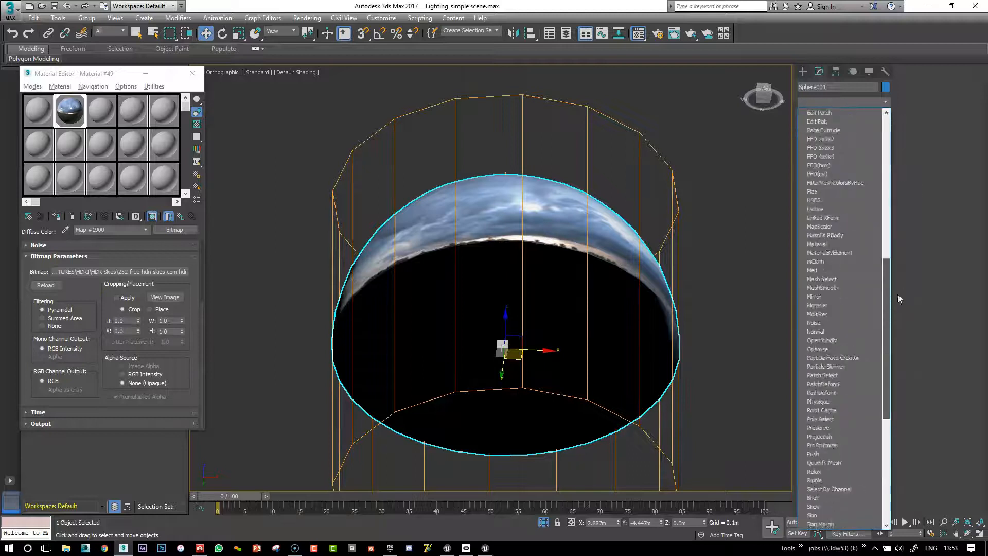
# Add a Normal modifier with flipped normals and enable Backface Cull on the hemisphere.
pyautogui.scroll(-3)
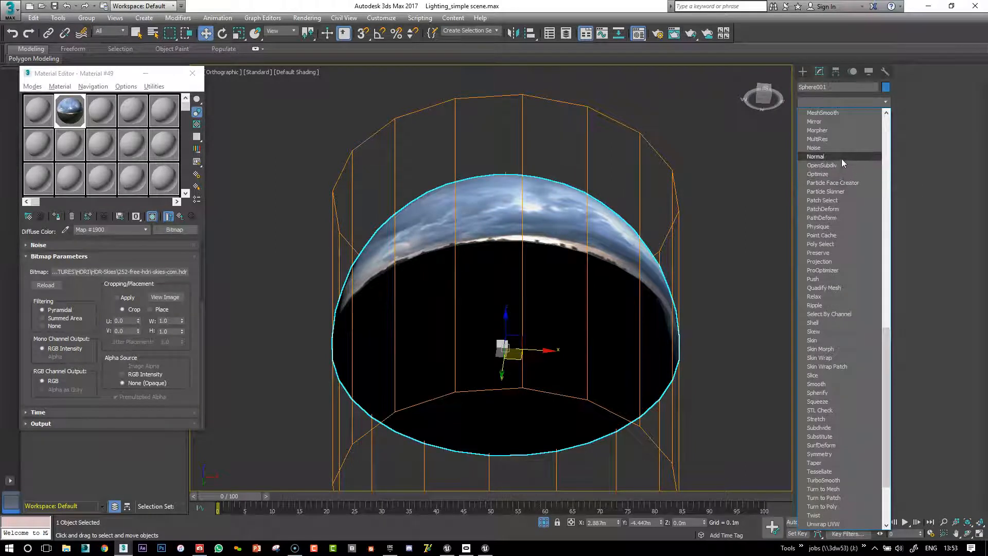
pyautogui.click(815, 157)
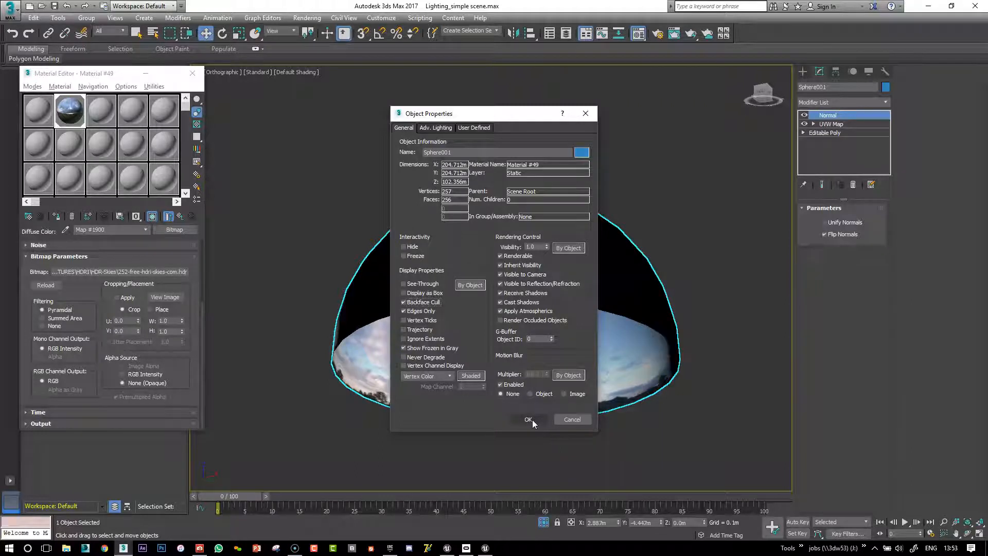
pyautogui.click(528, 419)
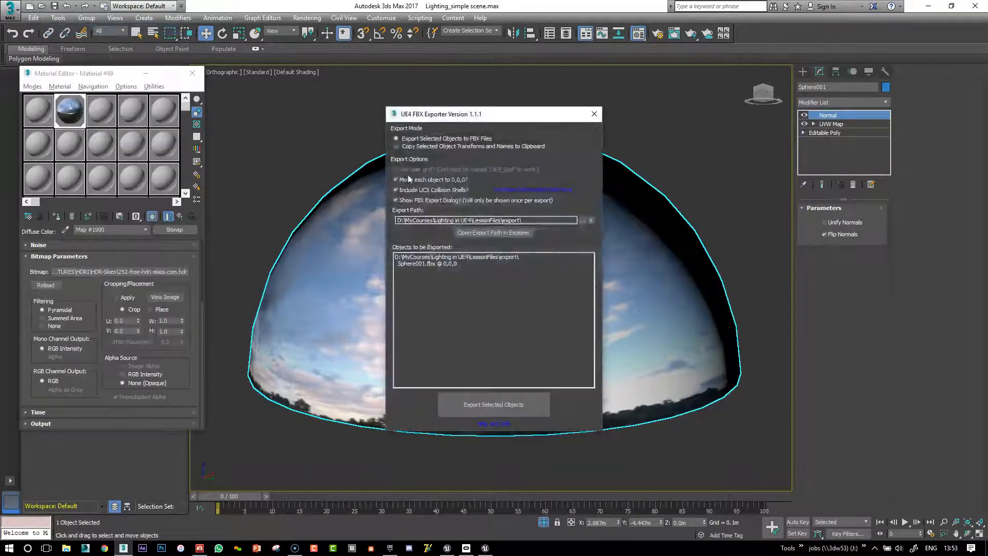
# Export the selected hemisphere, replacing Sphere001.fbx and accepting the default FBX settings.
pyautogui.click(493, 404)
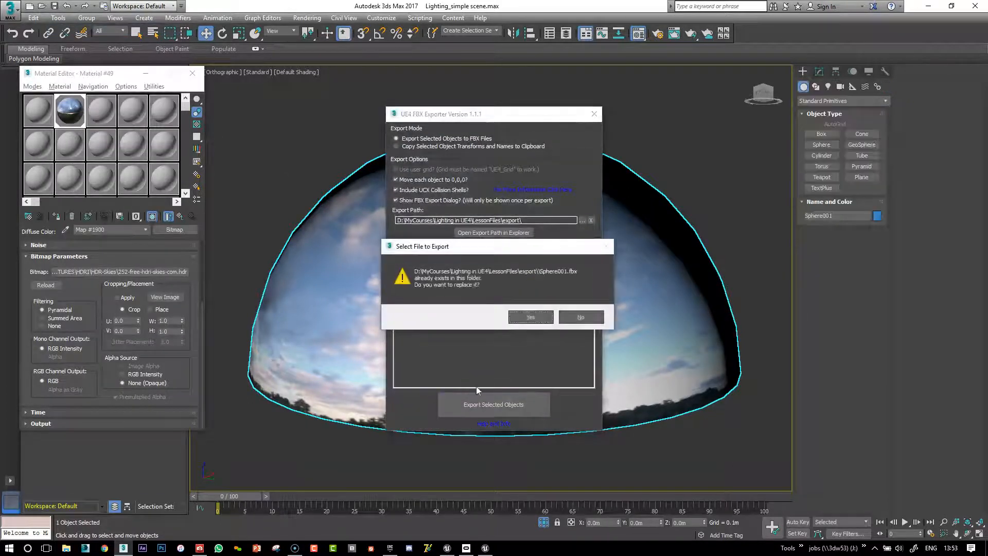
pyautogui.click(530, 316)
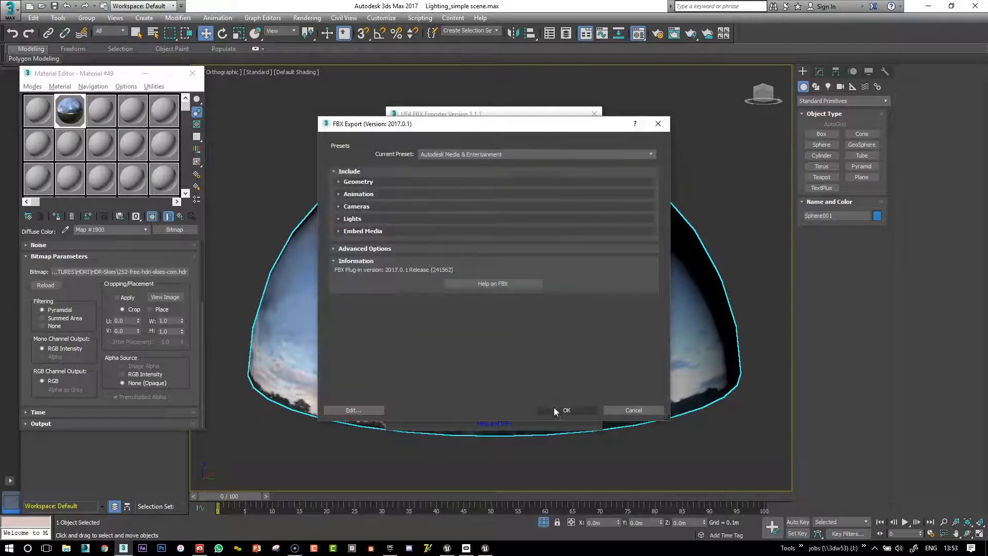
pyautogui.click(565, 410)
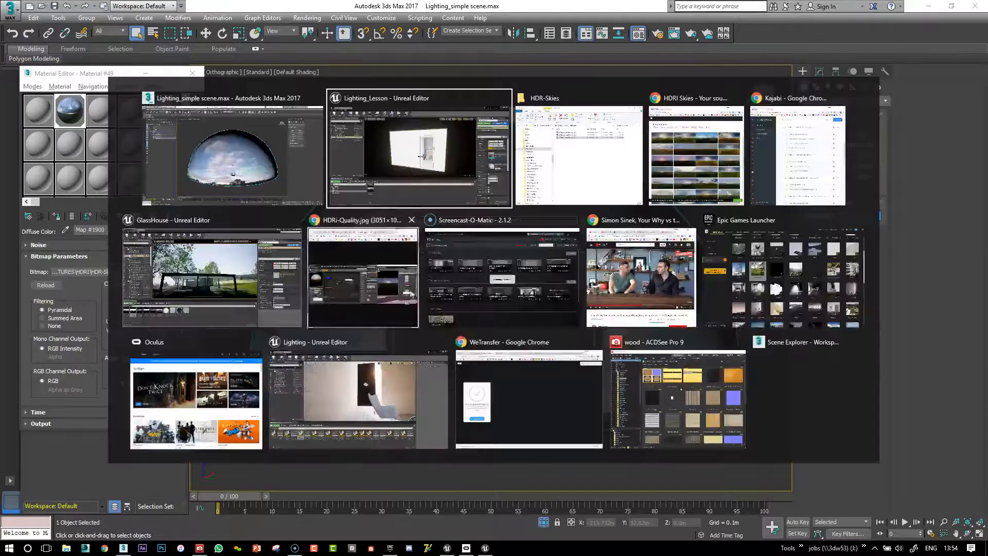
# Import Sphere001.fbx from the export folder into the sky folder and the level.
pyautogui.click(419, 148)
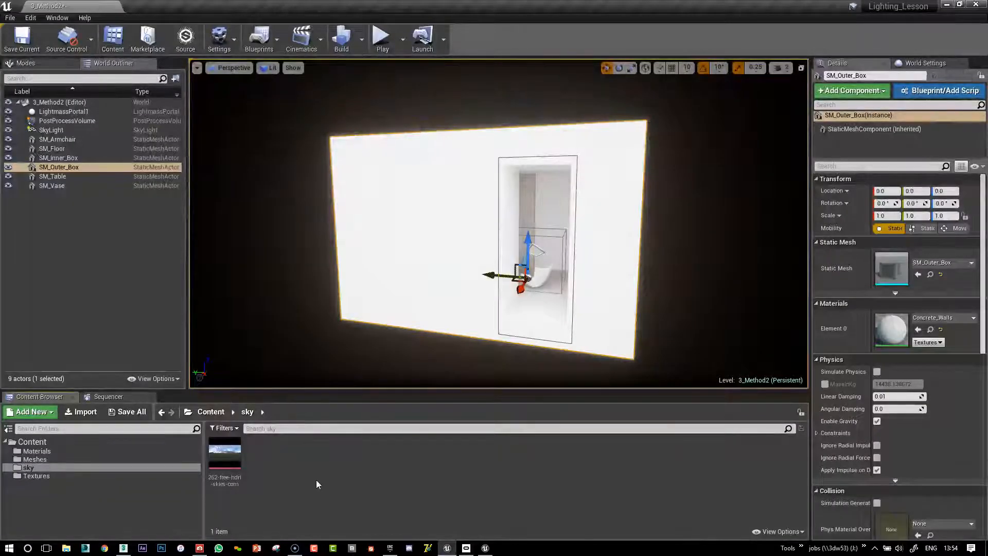
pyautogui.click(85, 412)
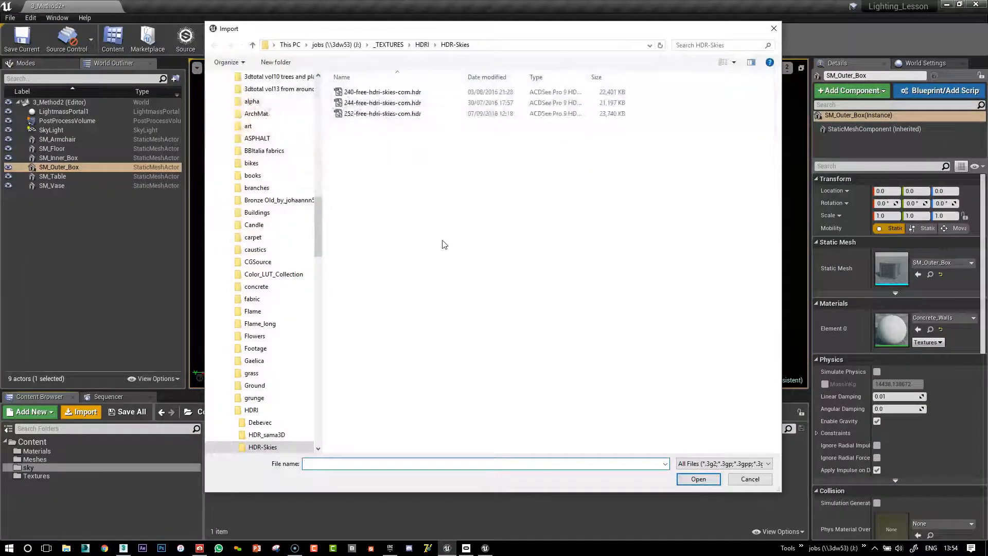
pyautogui.moveTo(19, 518)
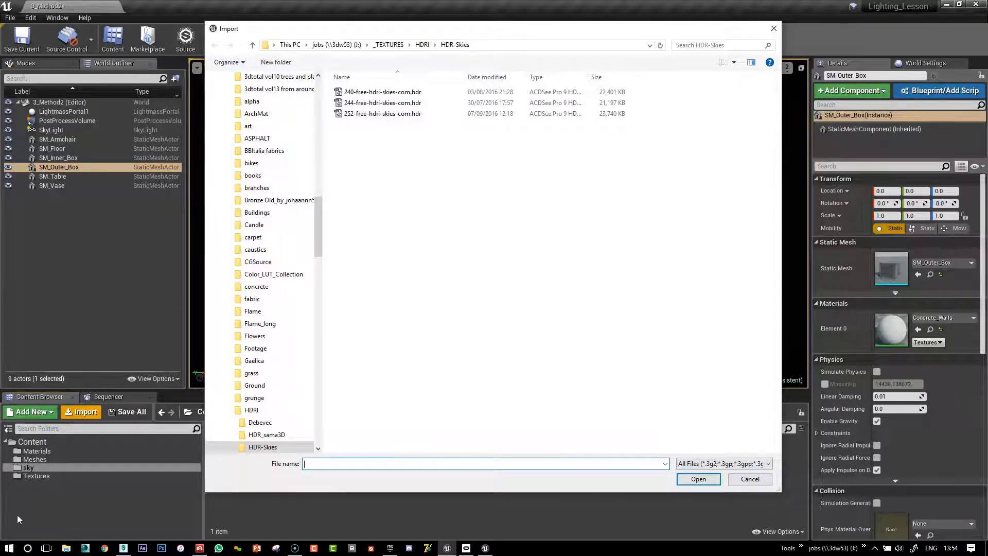
pyautogui.click(261, 447)
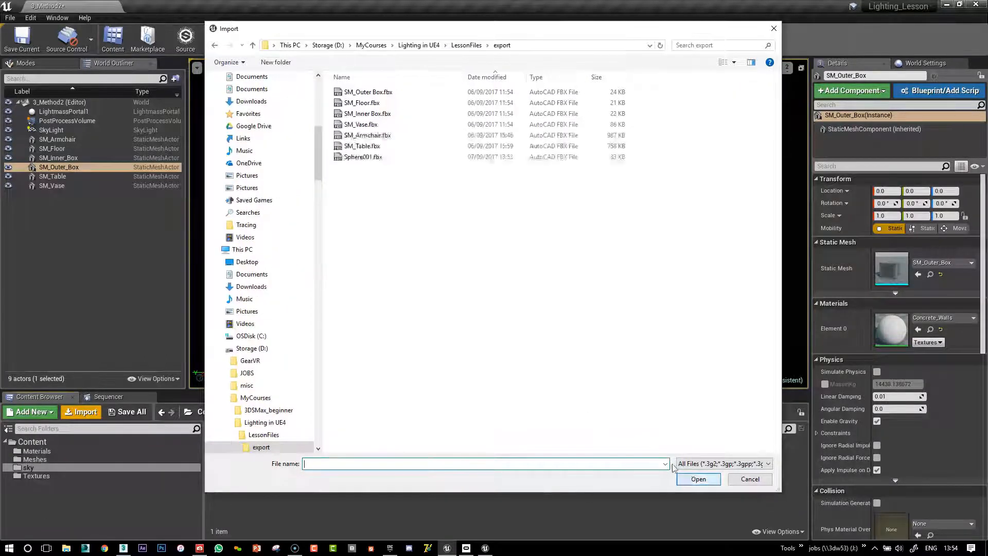
pyautogui.click(361, 157)
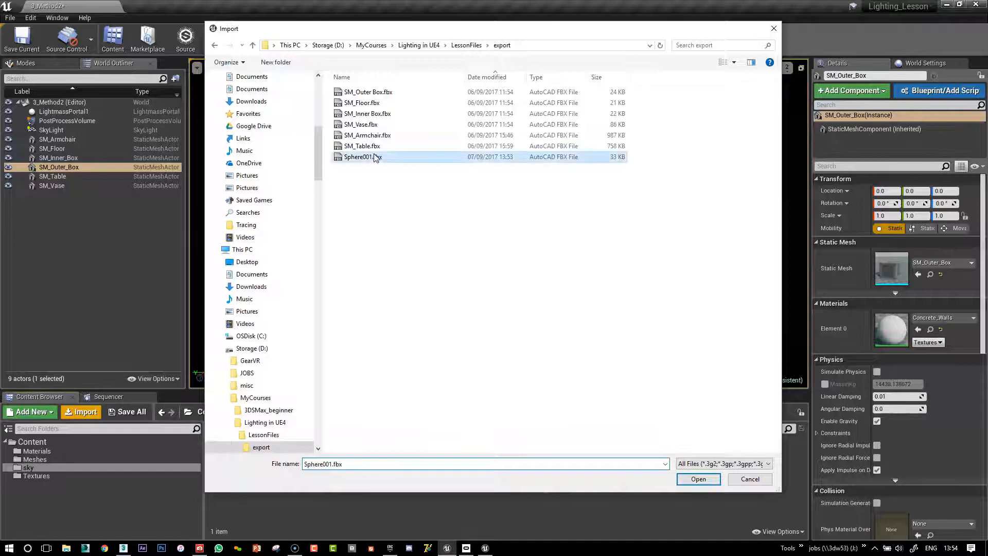
pyautogui.click(698, 479)
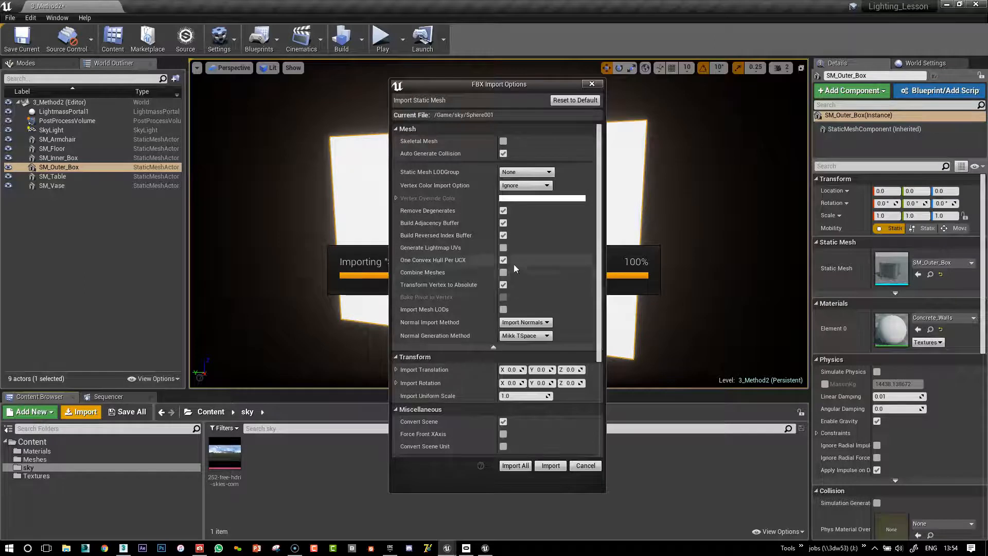
pyautogui.scroll(-3)
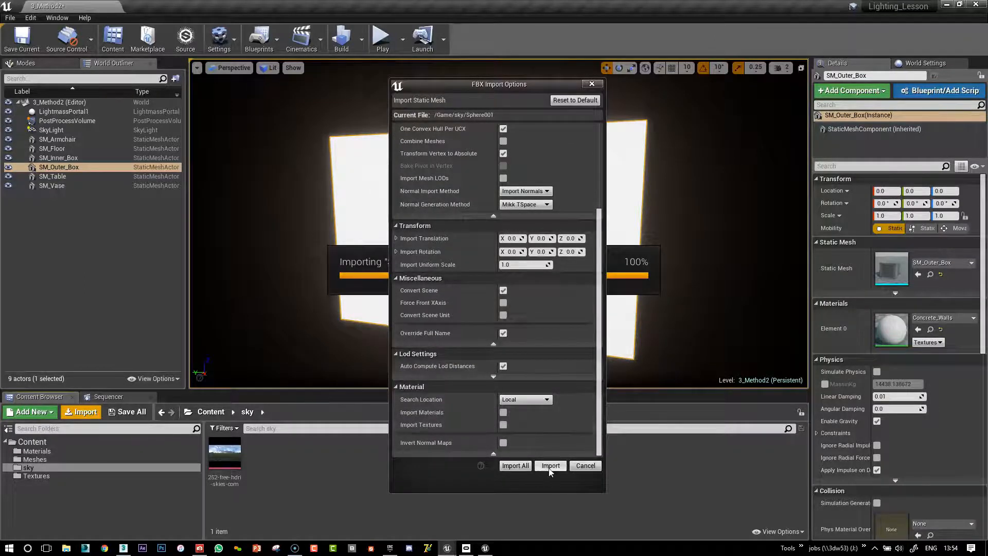
pyautogui.click(550, 465)
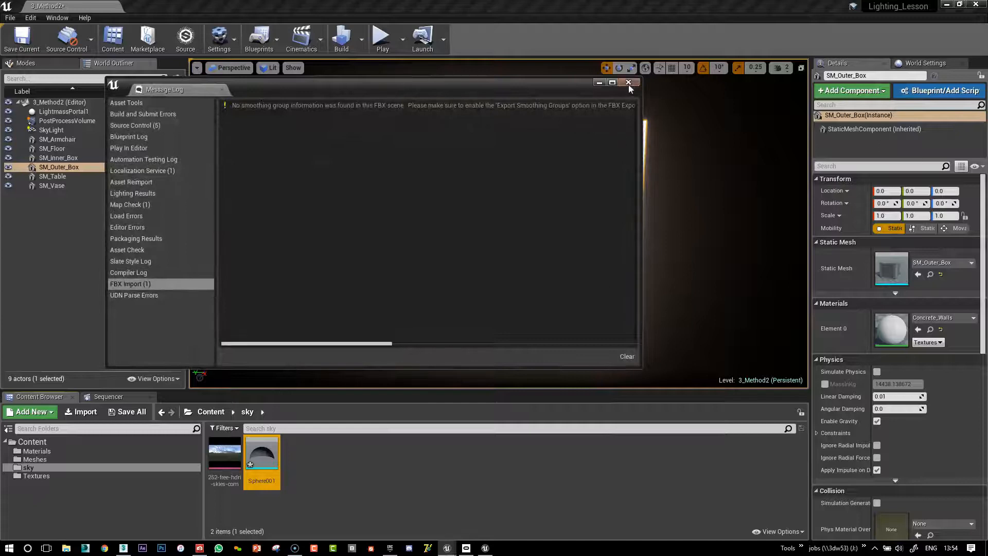
pyautogui.click(628, 82)
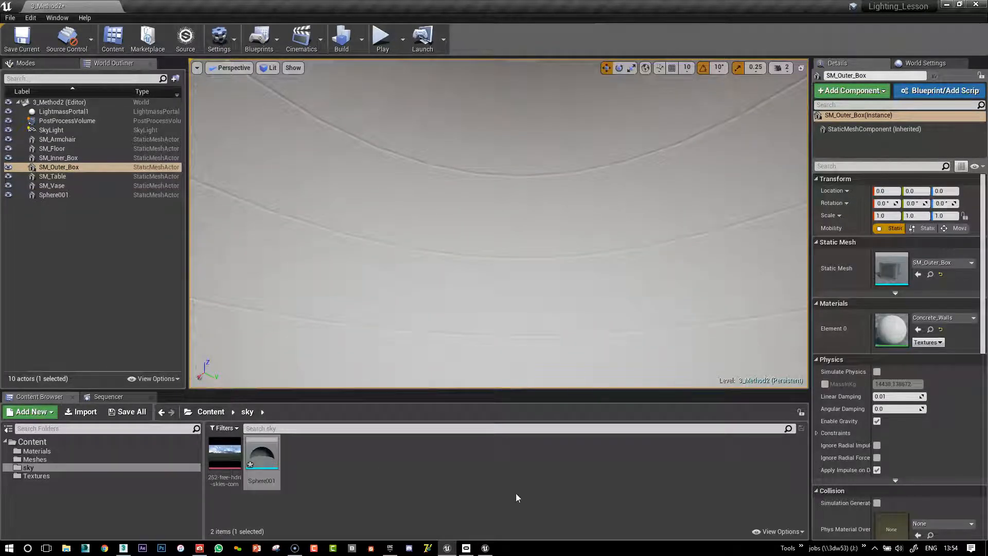
# Add a new material named Skydome in the sky folder and open it in the Material Editor.
pyautogui.rightClick(517, 497)
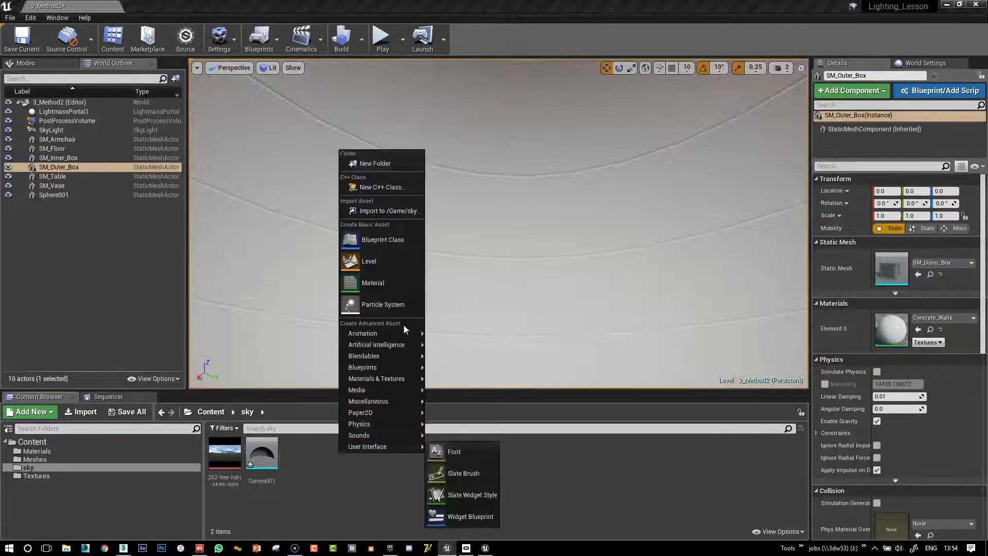
pyautogui.moveTo(372, 283)
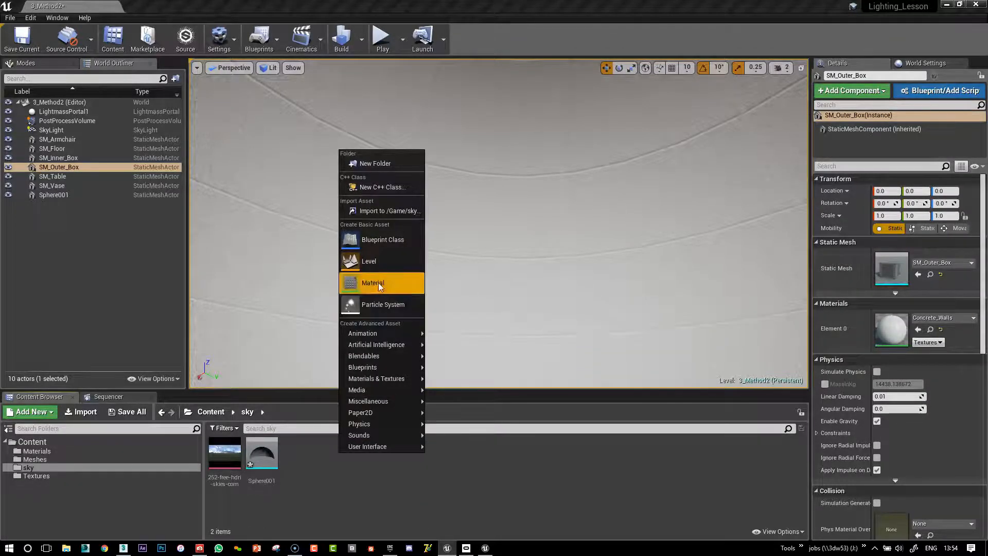
pyautogui.click(372, 283)
pyautogui.write('Skydome')
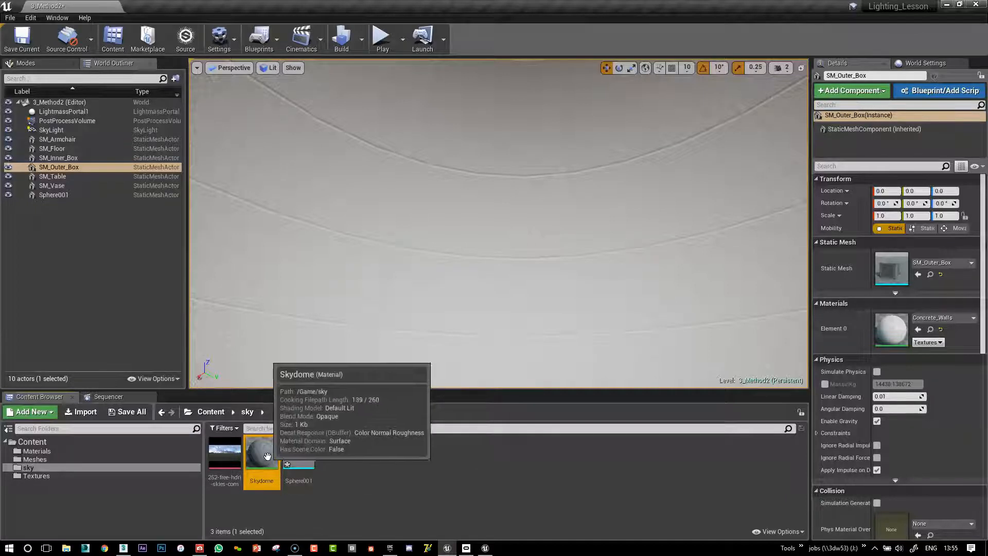
pyautogui.doubleClick(261, 444)
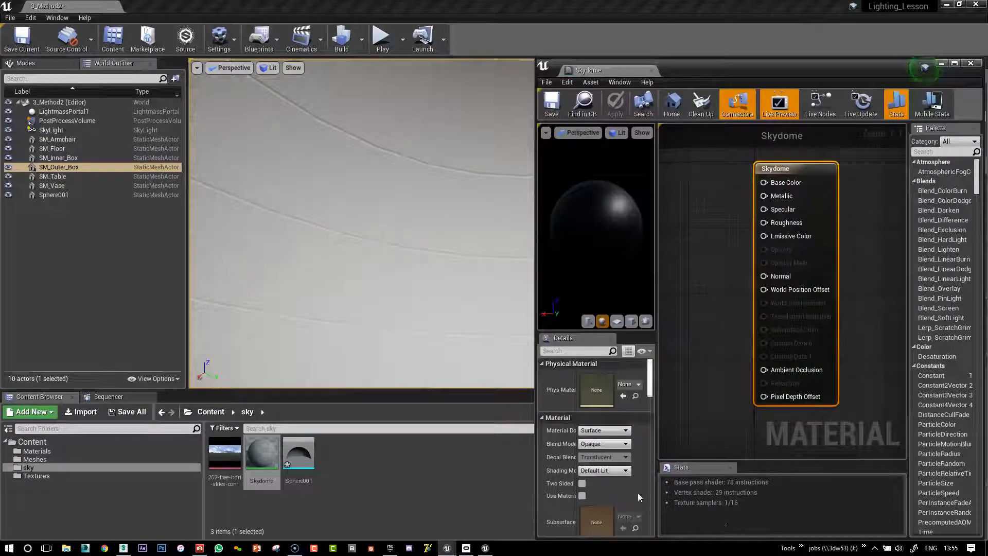
# Set the Skydome shading model to Unlit and add a Texture Sample for the HDRI sky.
pyautogui.click(624, 470)
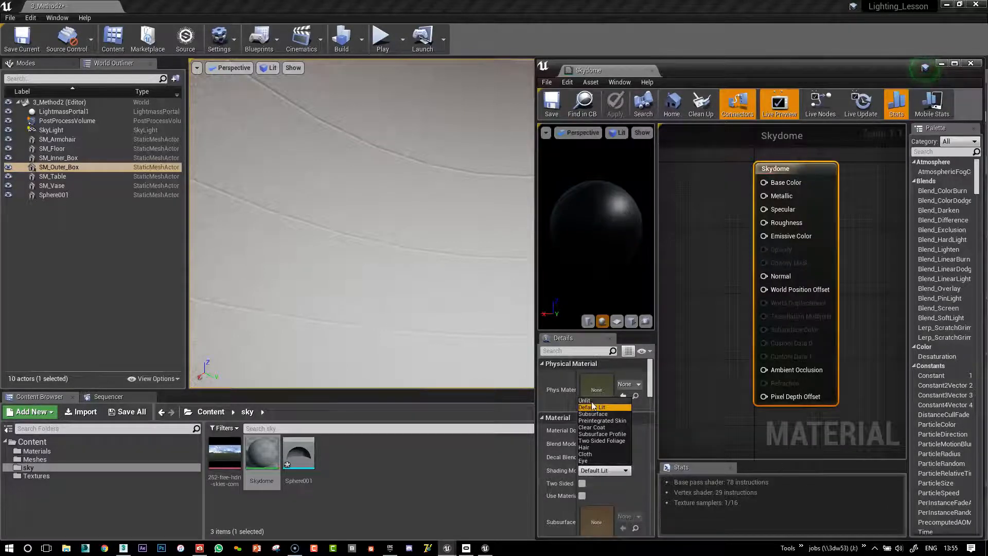
pyautogui.click(585, 400)
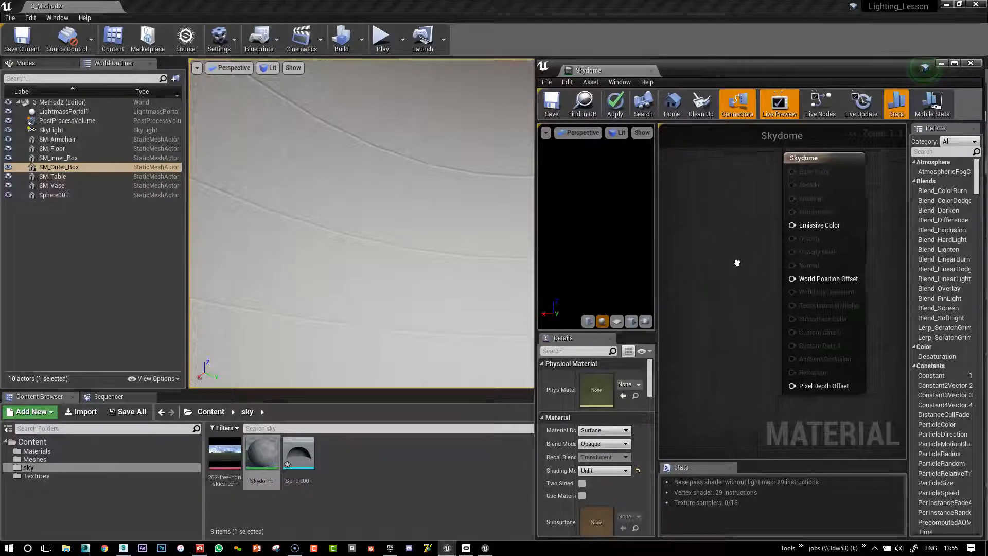
pyautogui.click(225, 454)
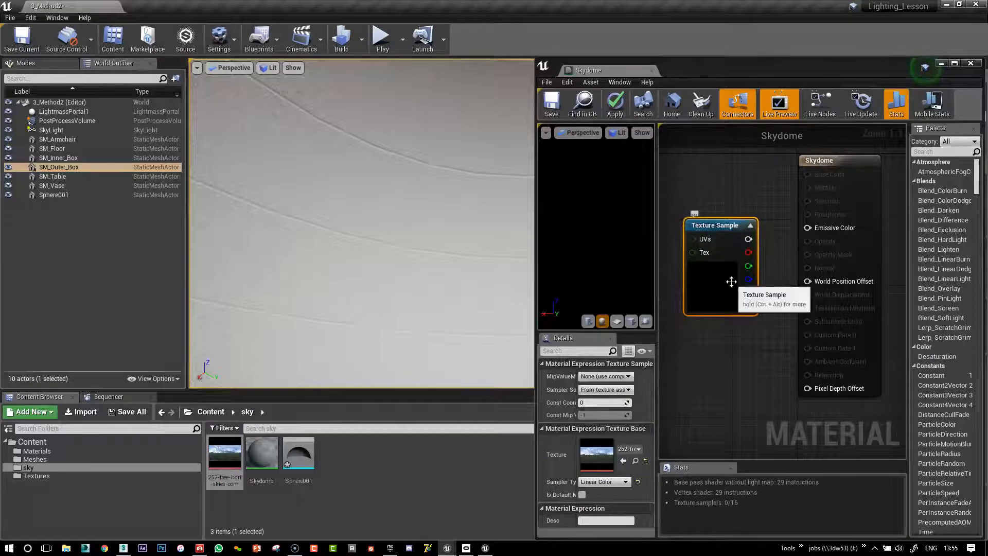
pyautogui.moveTo(719, 225)
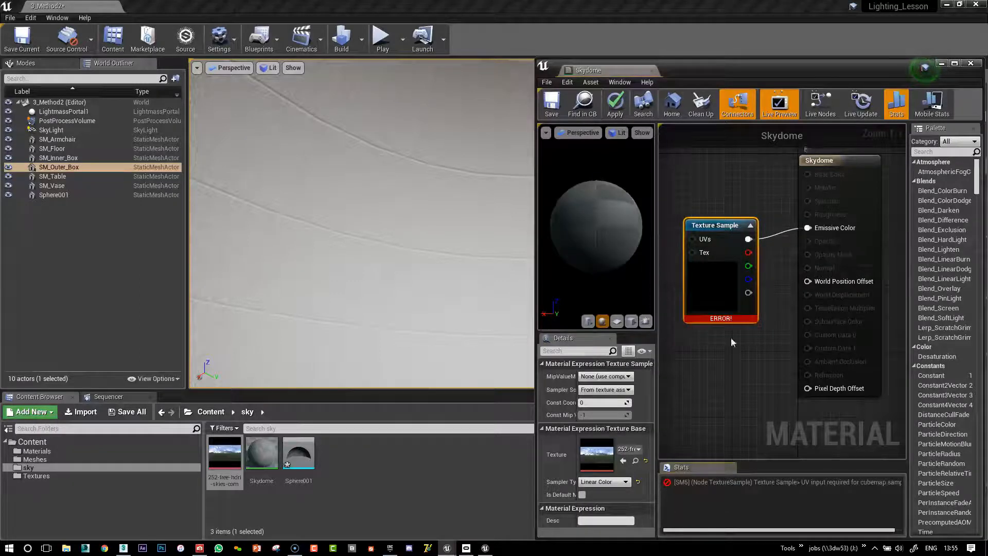
pyautogui.moveTo(682, 269)
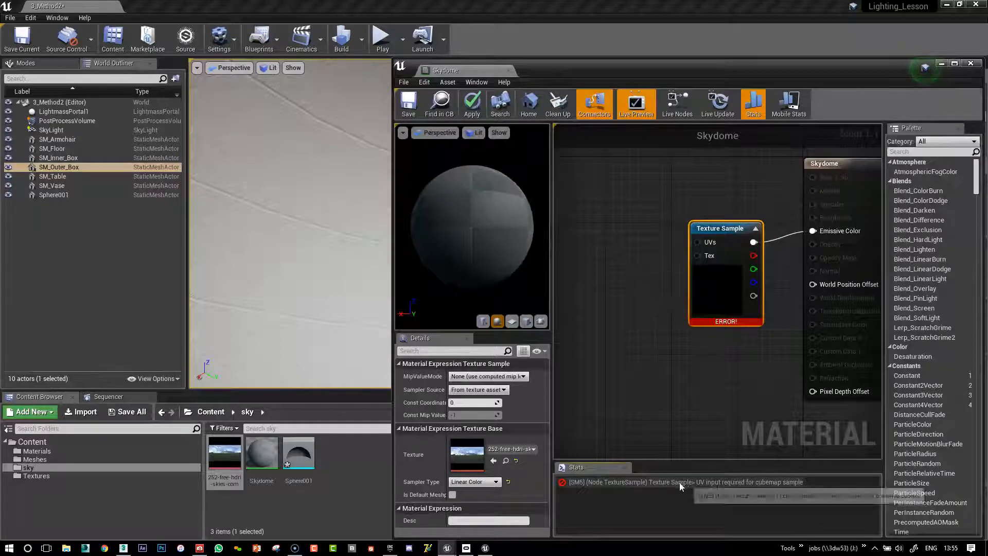
pyautogui.moveTo(705, 489)
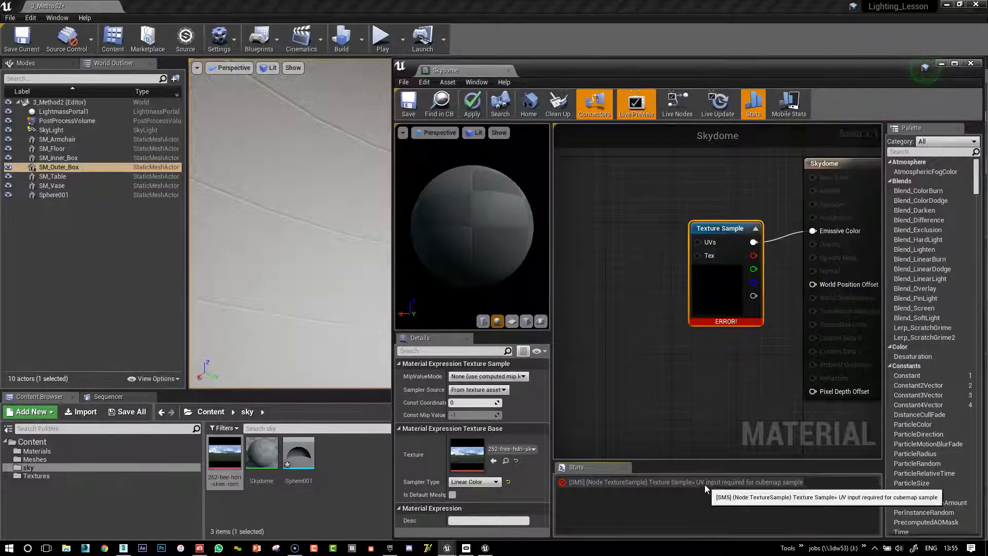
pyautogui.moveTo(623, 235)
pyautogui.write('worl')
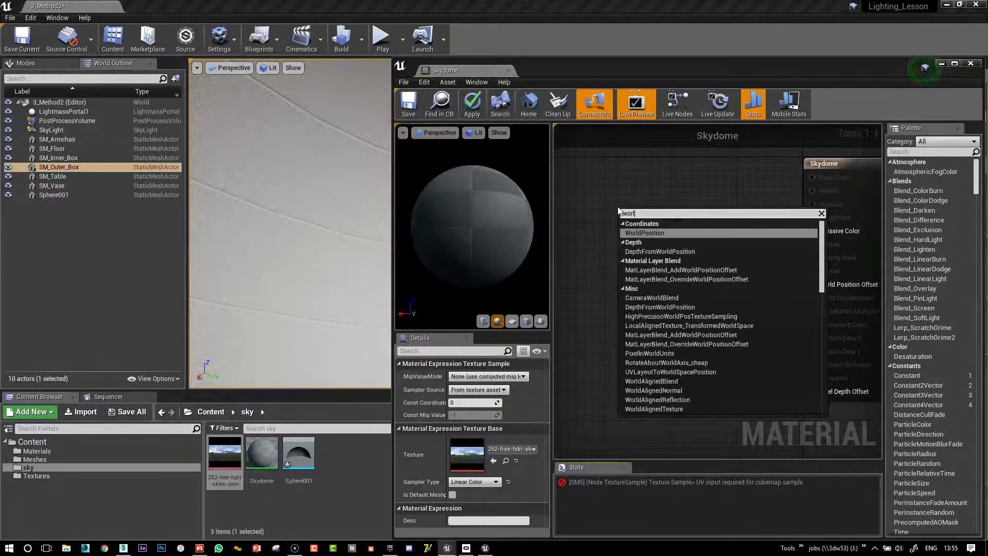
# Feed an Absolute World Position node into the texture UVs and apply the material.
pyautogui.click(645, 232)
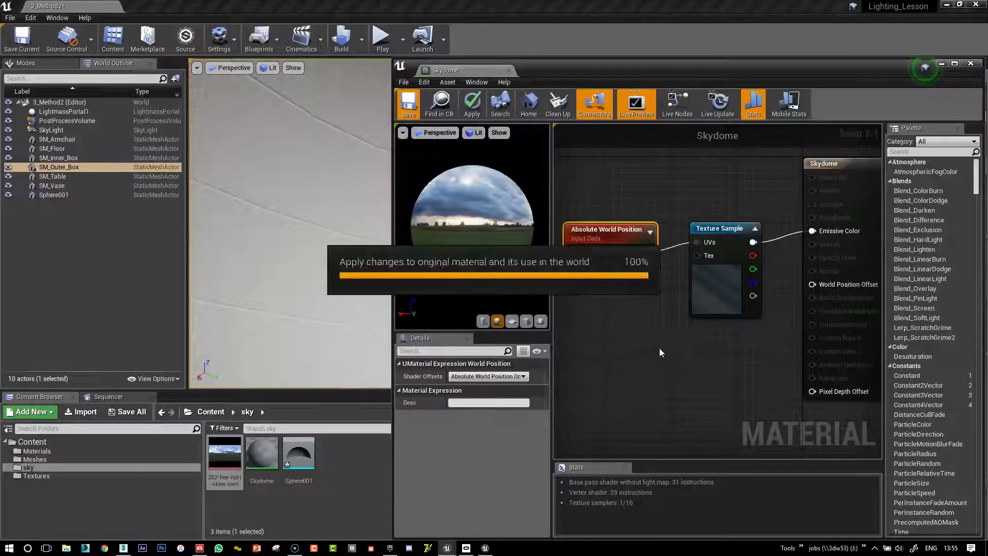
pyautogui.click(471, 104)
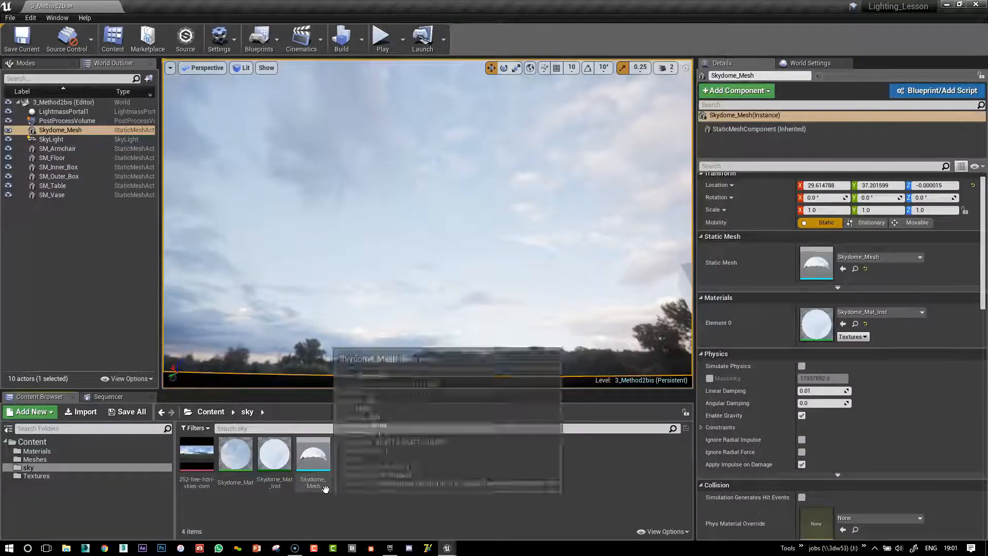
pyautogui.moveTo(273, 454)
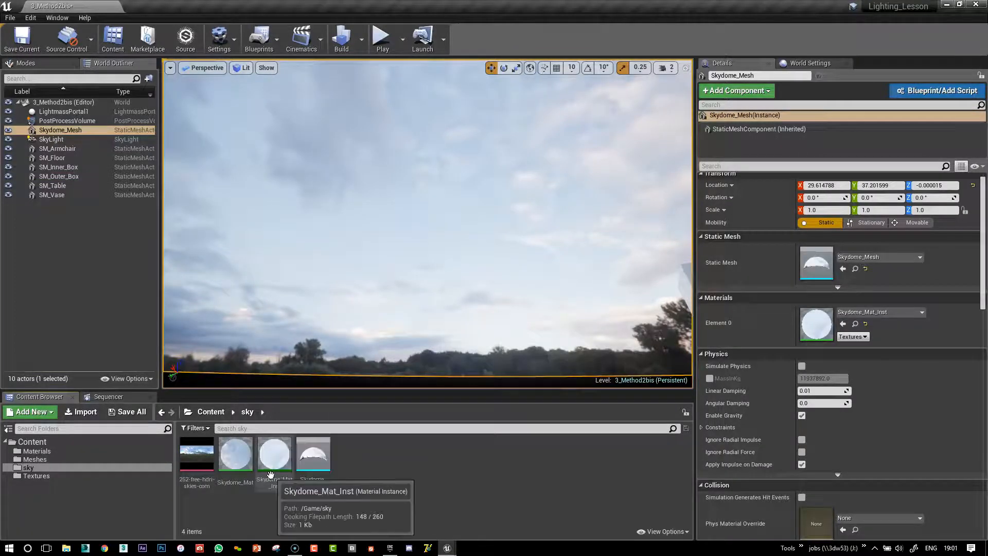
pyautogui.moveTo(235, 454)
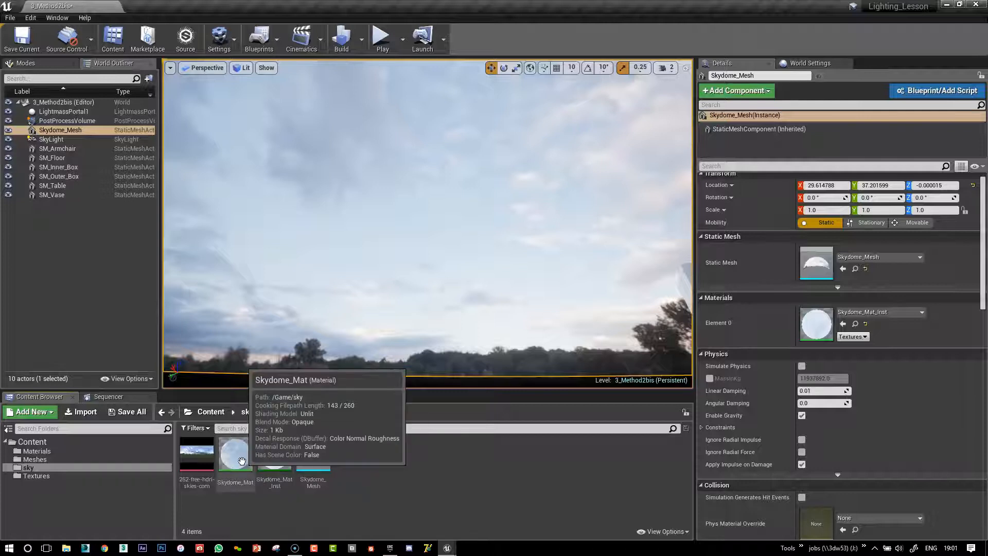
pyautogui.moveTo(156, 461)
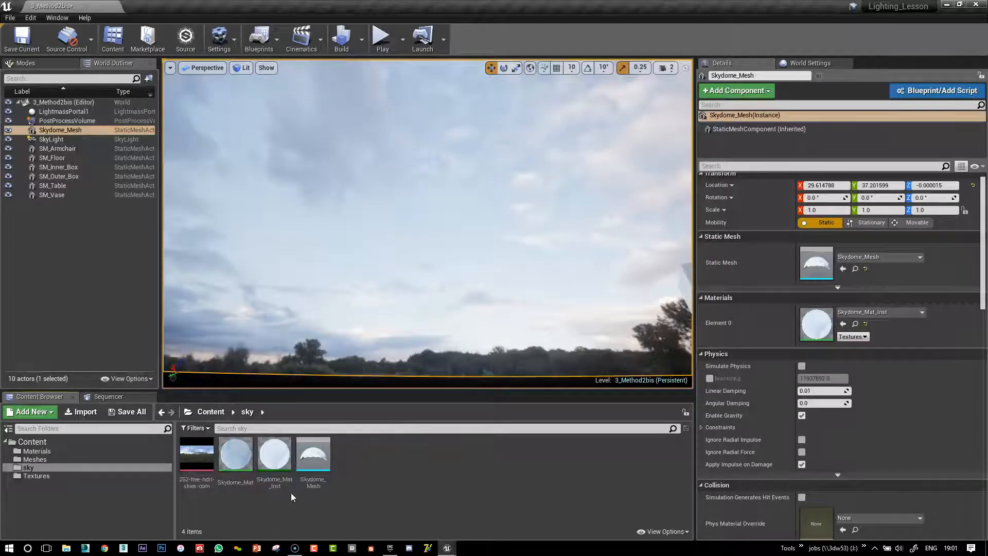
# Open Skydome_Mat to view its Power, Multiply and Brightness parameter chain.
pyautogui.doubleClick(235, 454)
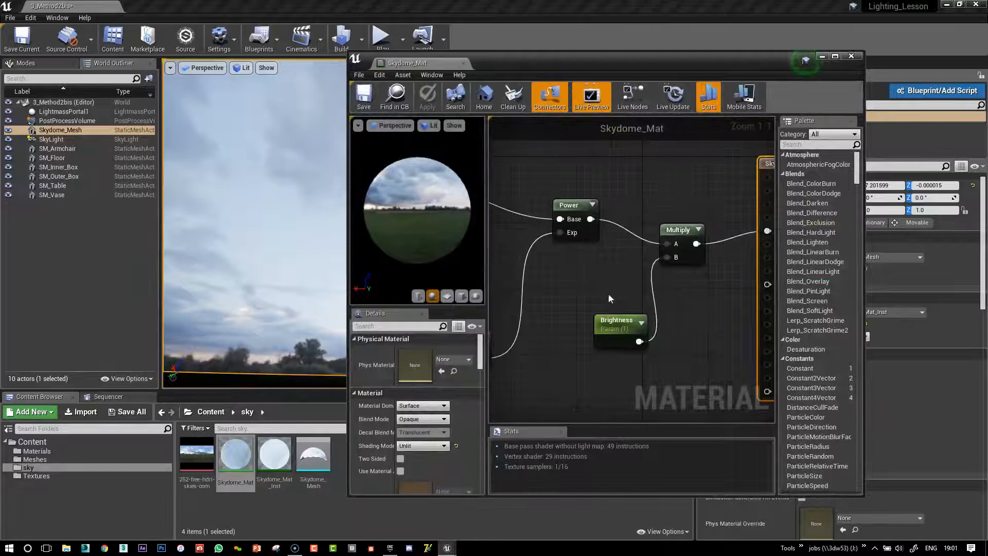
# Convert the HDRI Texture Sample into a parameter named HDR_map and close the material.
pyautogui.click(567, 202)
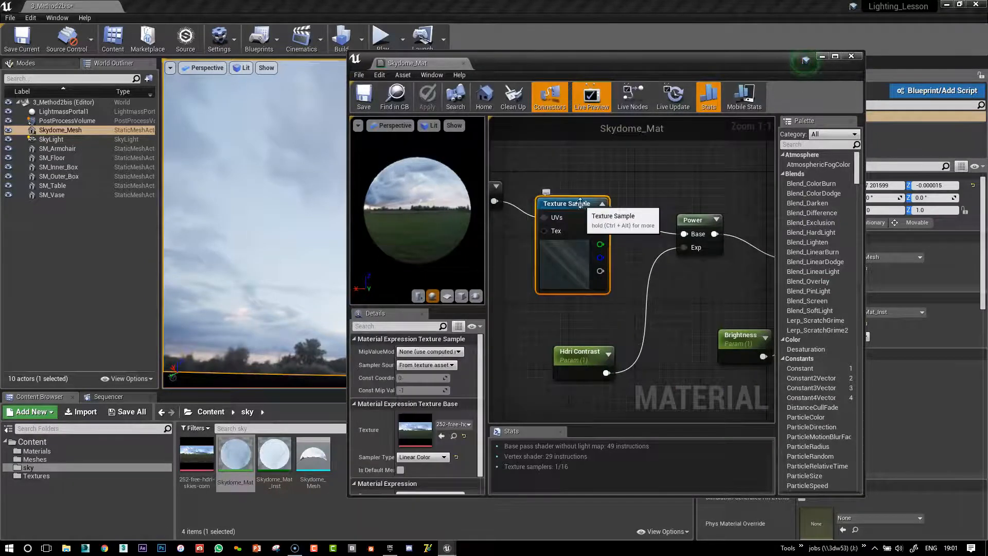
pyautogui.rightClick(570, 211)
pyautogui.write('HDR_map')
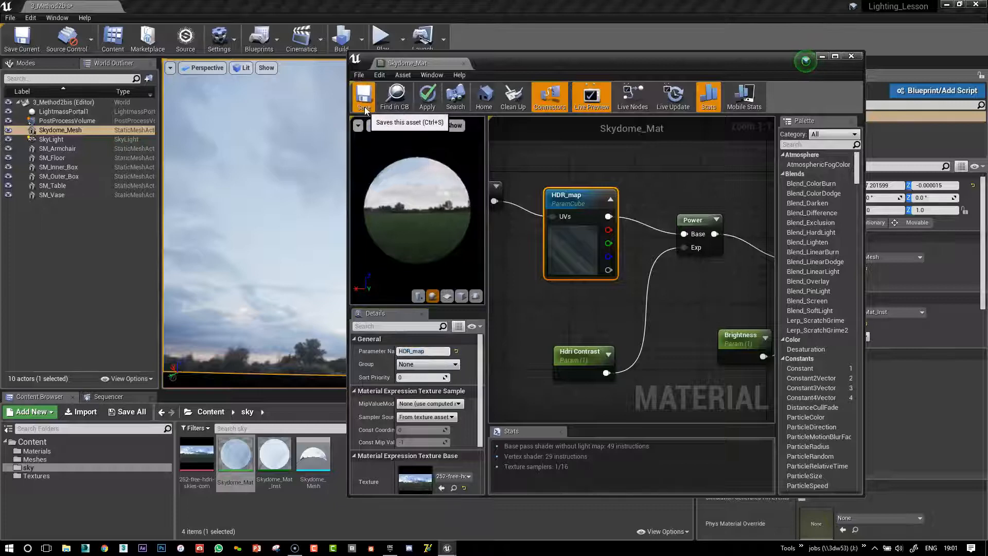
pyautogui.moveTo(463, 63)
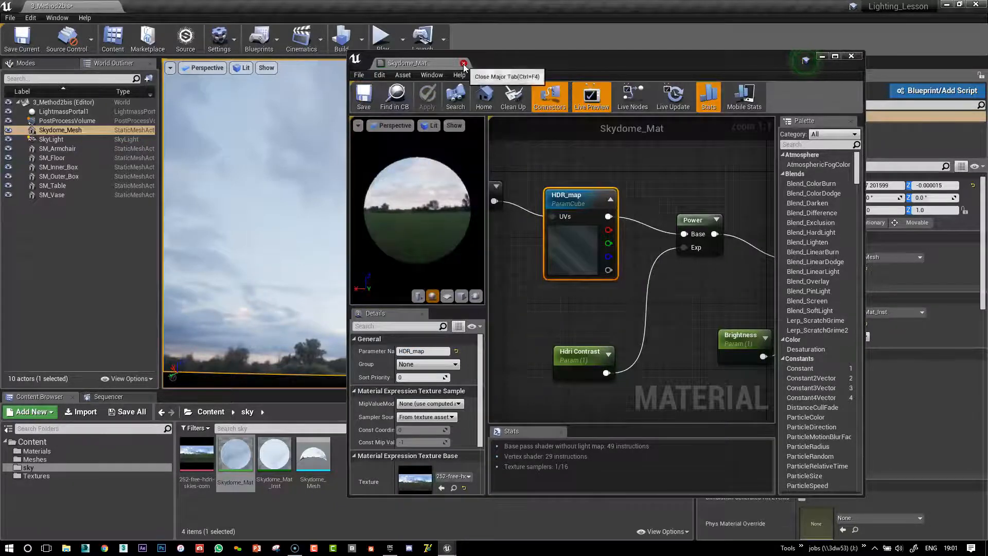
pyautogui.click(463, 63)
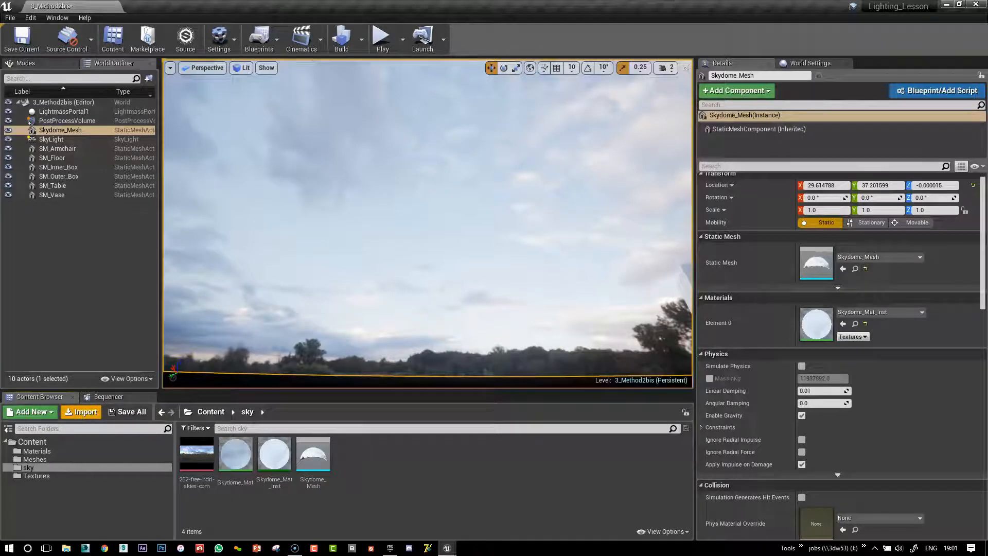
# Import the 1808_Blue_Sky_White_Clouds HDR into the sky folder beside the first HDRI texture.
pyautogui.click(81, 412)
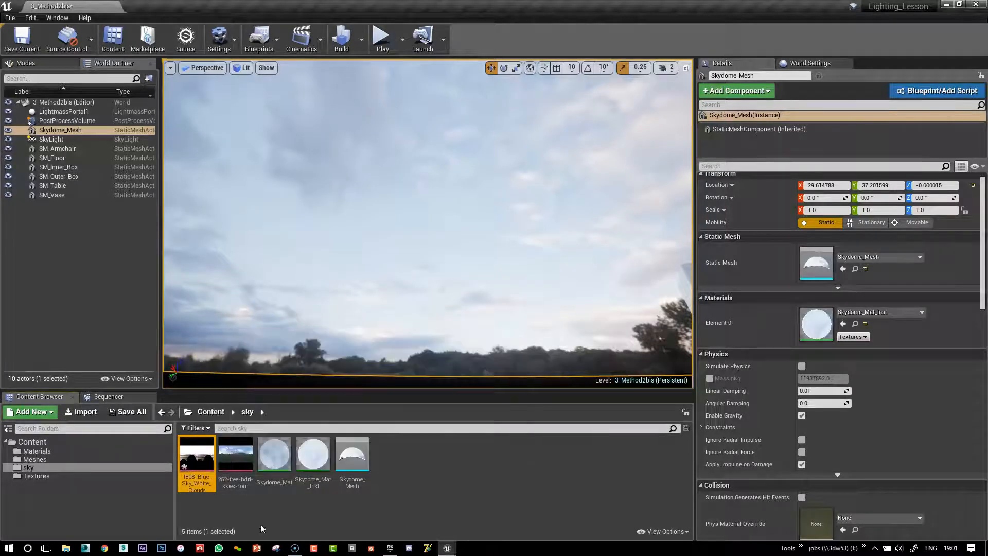
pyautogui.moveTo(235, 455)
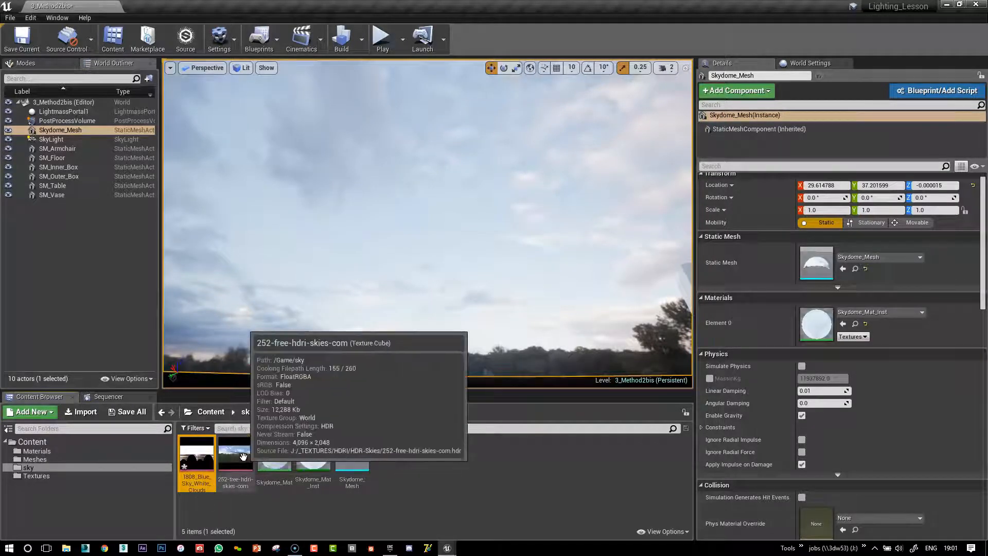
pyautogui.doubleClick(235, 457)
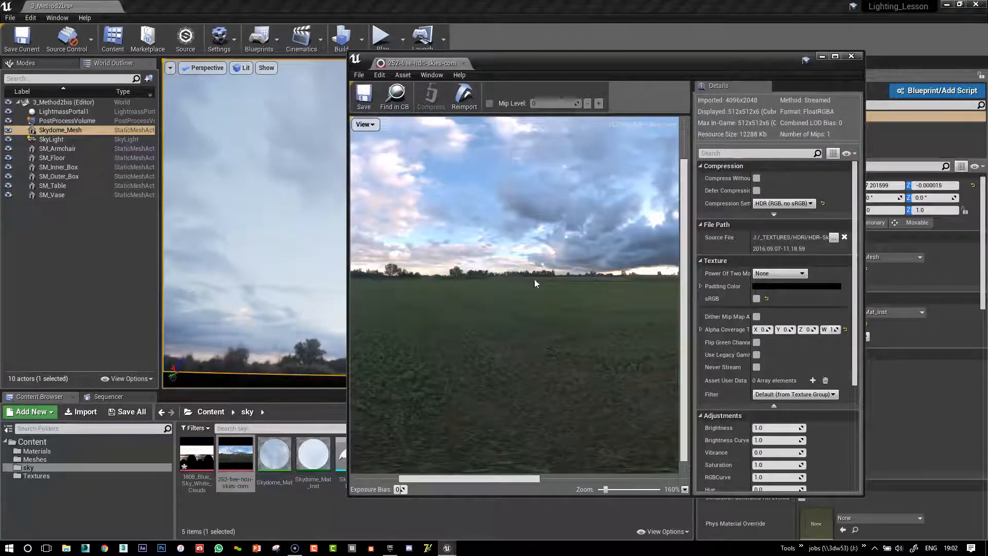
pyautogui.click(851, 56)
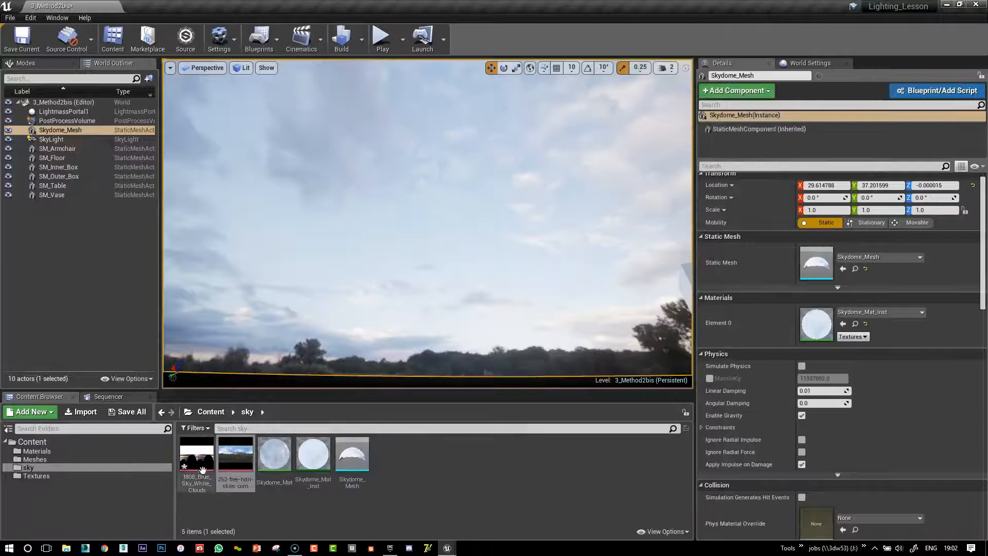
# Open the blue sky texture, turn off sRGB and set Brightness to 0.025.
pyautogui.doubleClick(197, 454)
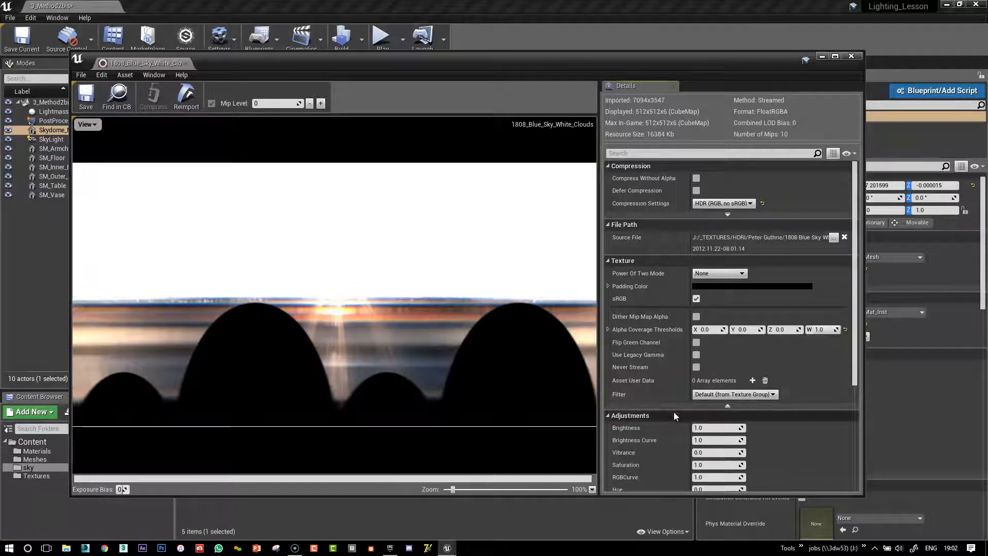
pyautogui.moveTo(649, 395)
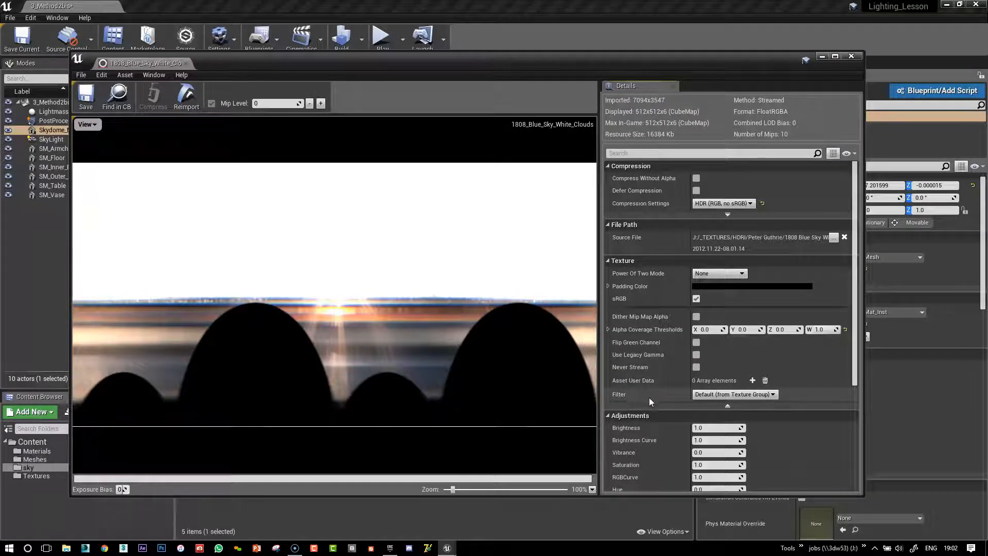
pyautogui.moveTo(921, 286)
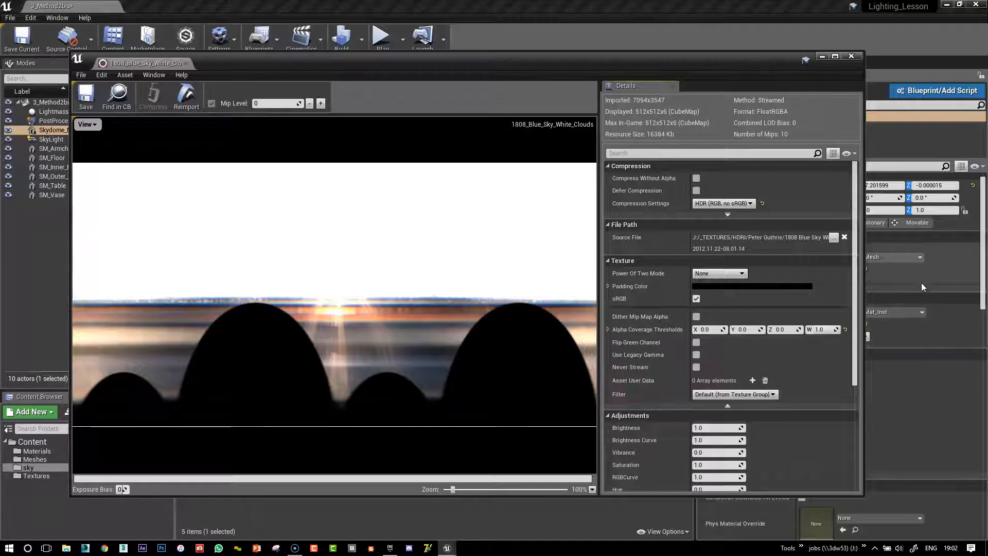
pyautogui.moveTo(712, 426)
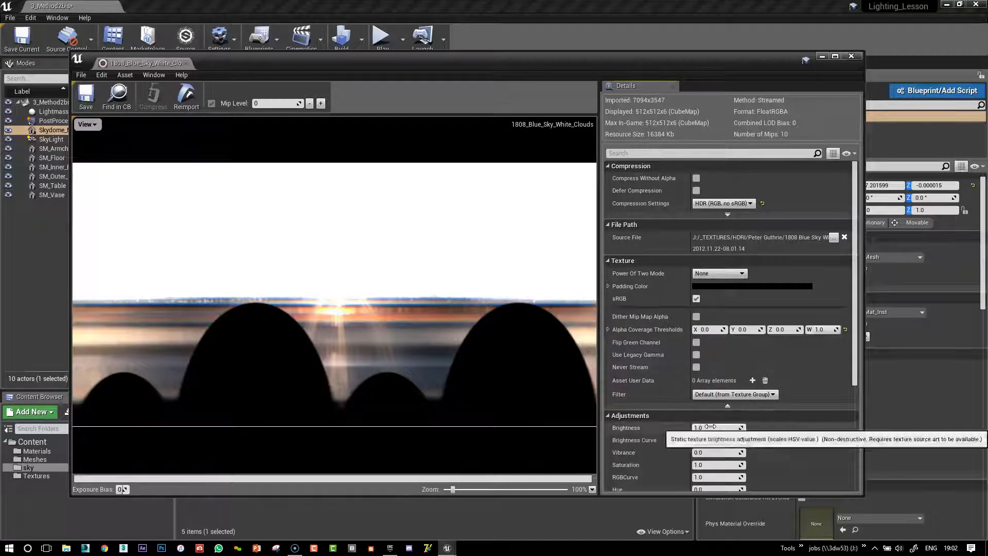
pyautogui.click(717, 427)
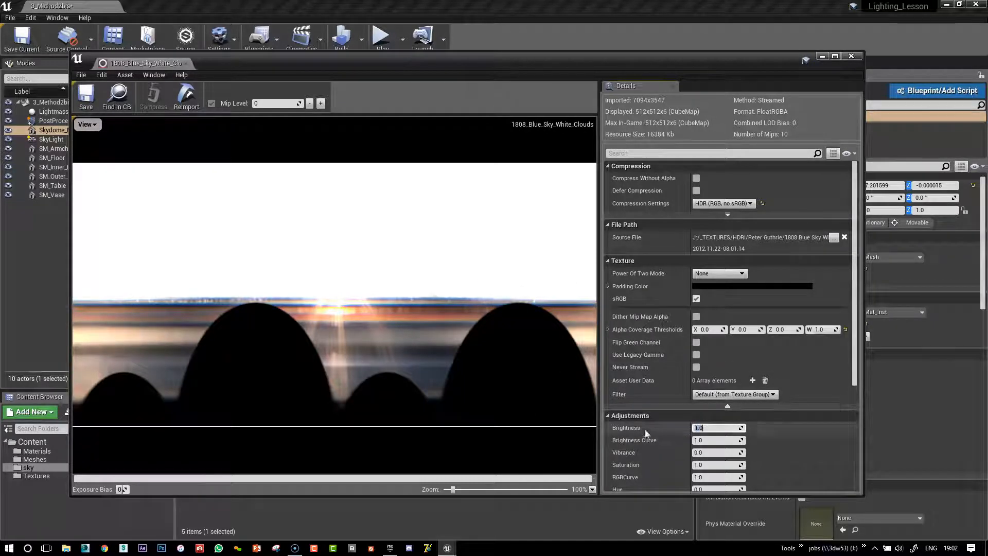
pyautogui.moveTo(819, 422)
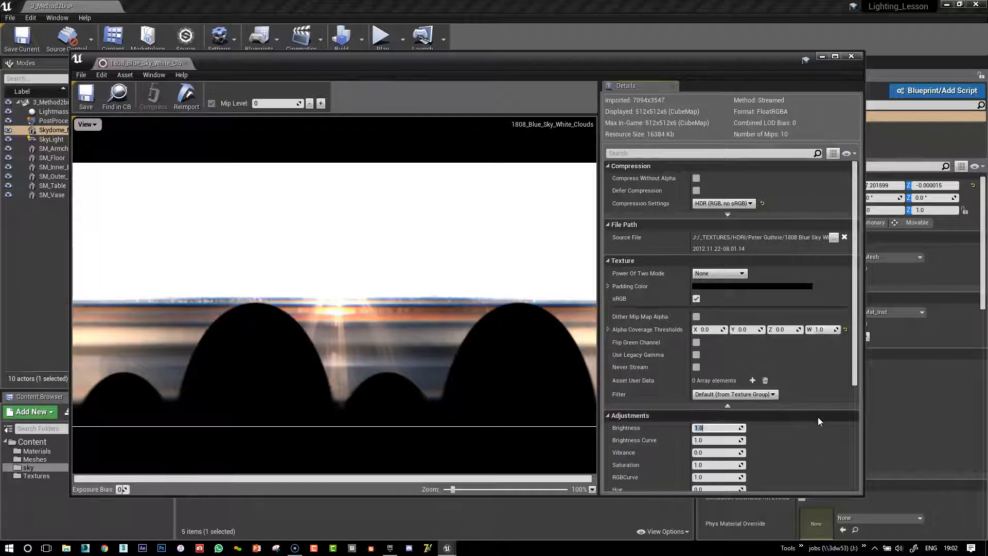
pyautogui.tripleClick(718, 427)
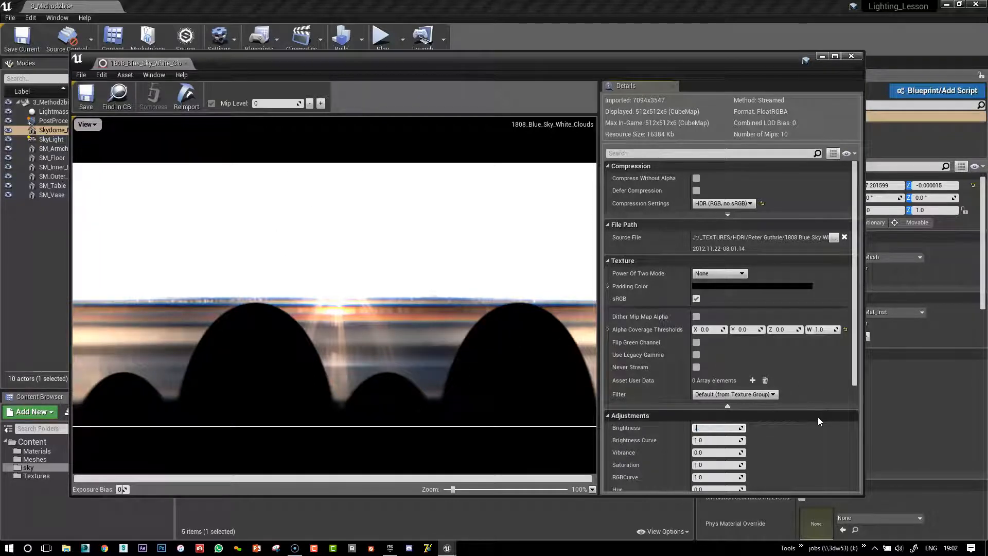
pyautogui.write('025')
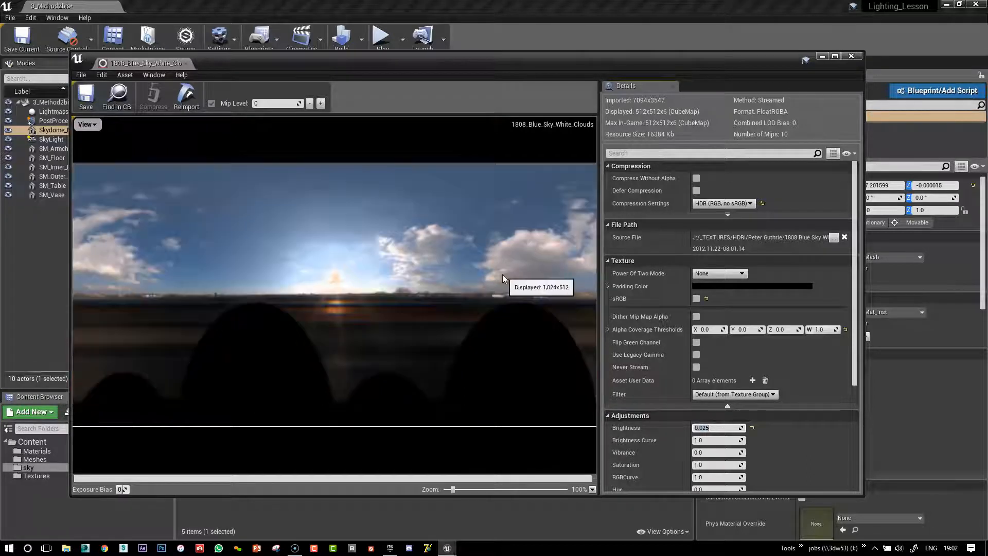
pyautogui.moveTo(651, 222)
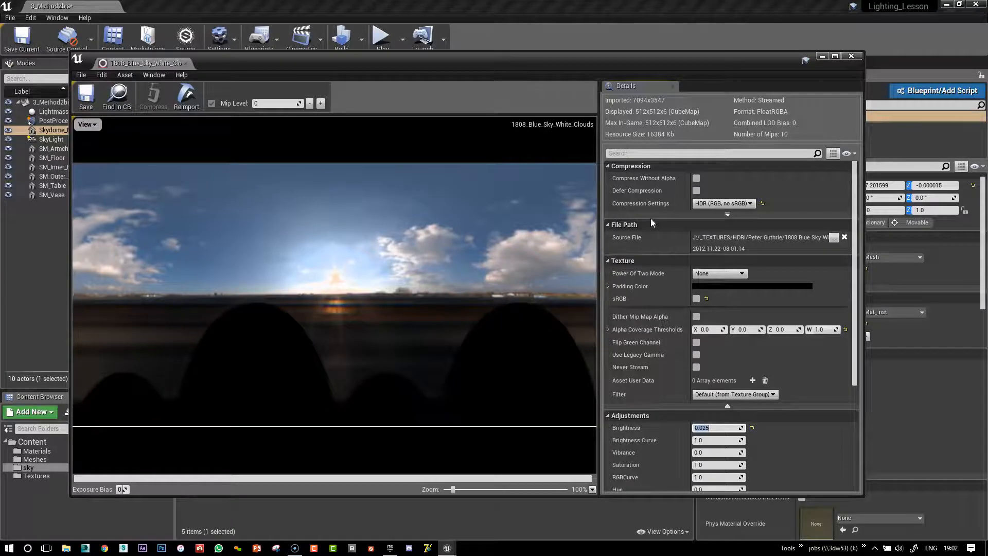
pyautogui.moveTo(381, 297)
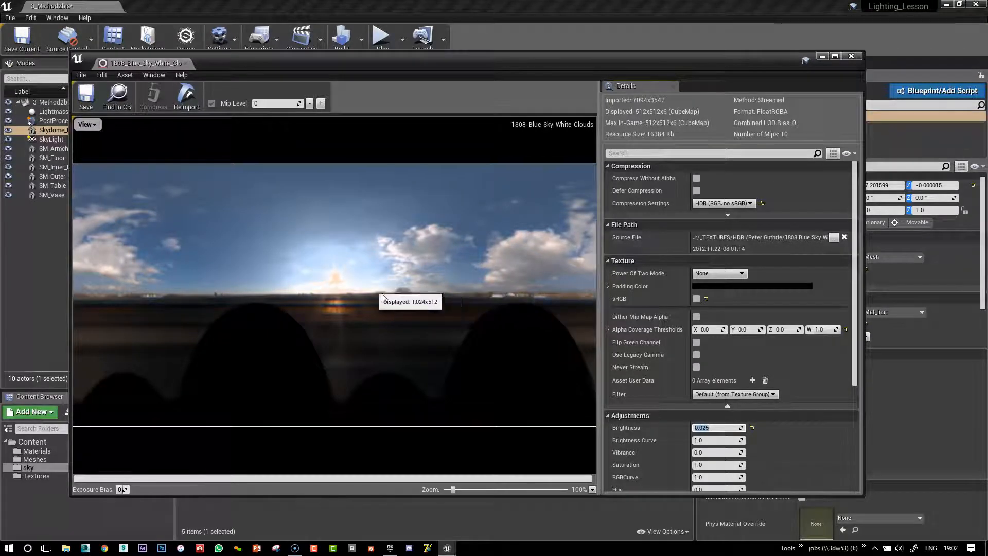
pyautogui.moveTo(338, 282)
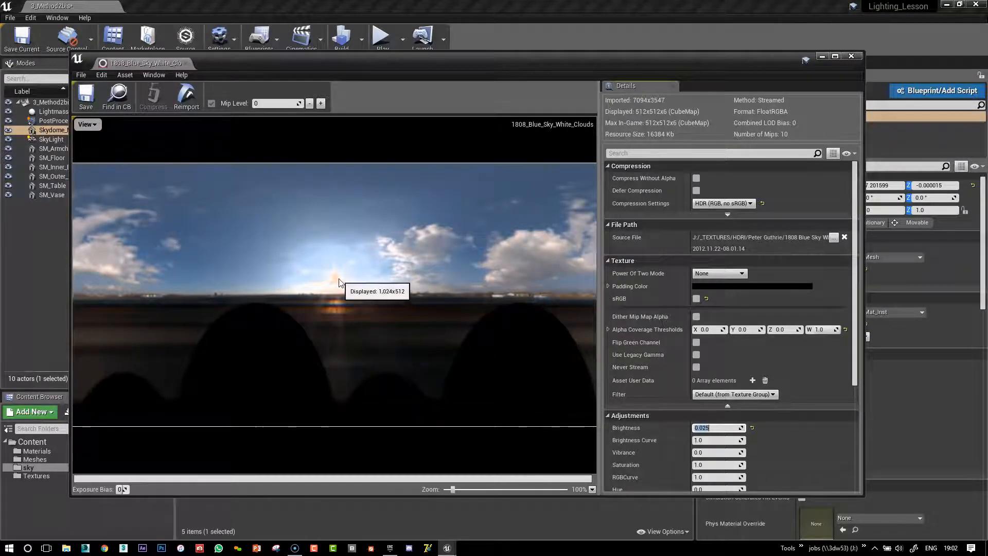
pyautogui.scroll(3)
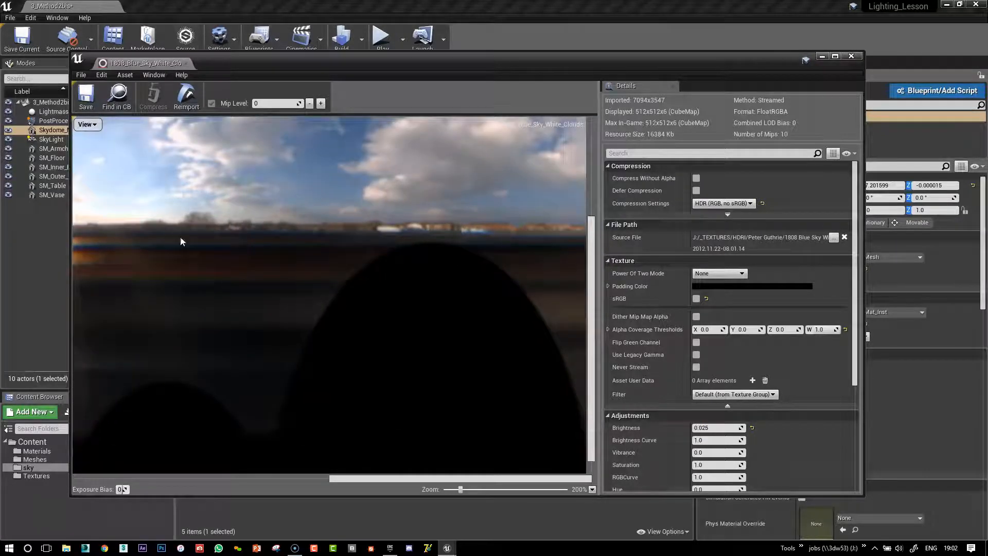
pyautogui.moveTo(289, 210)
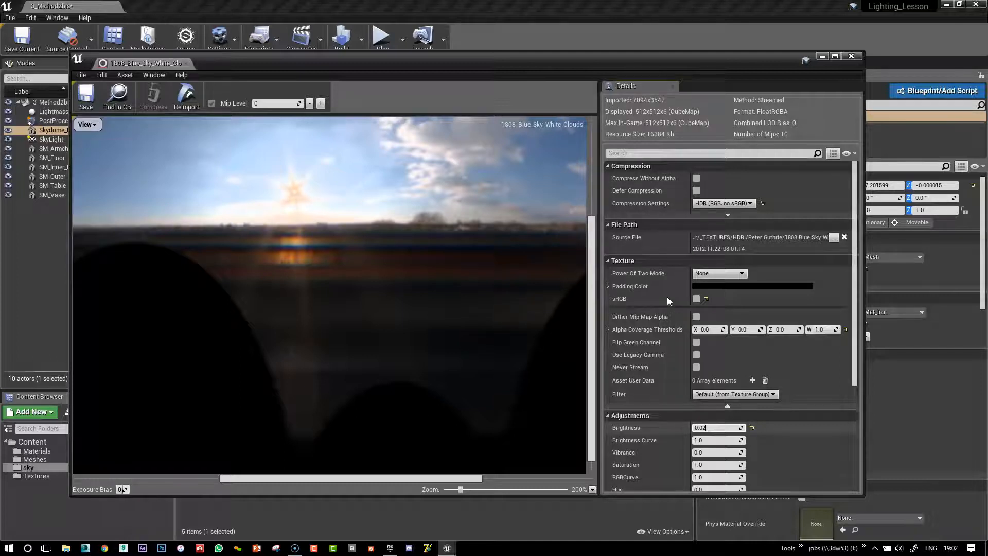
pyautogui.moveTo(585, 310)
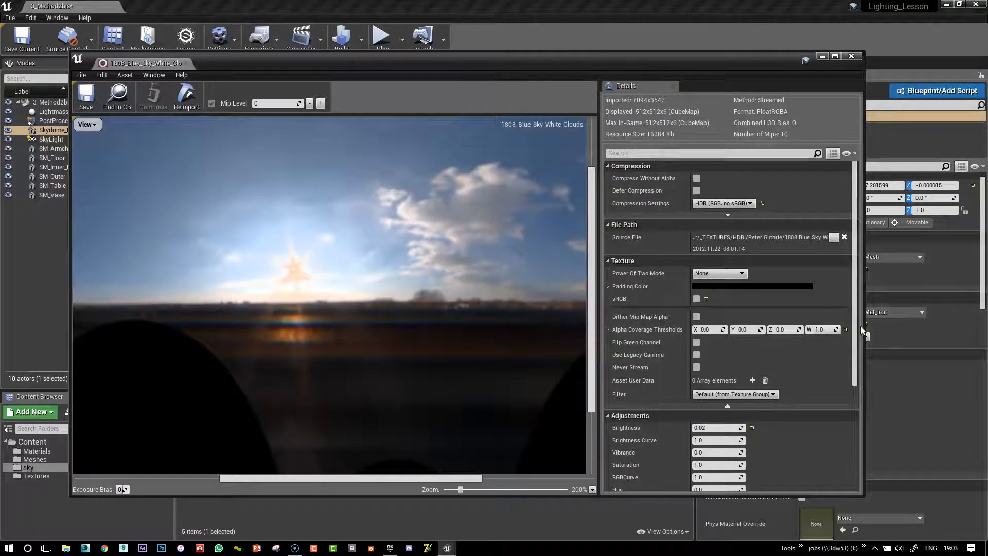
# Set Mip Gen Settings to NoMipmaps, set Brightness to 0.02, and close the texture.
pyautogui.click(721, 388)
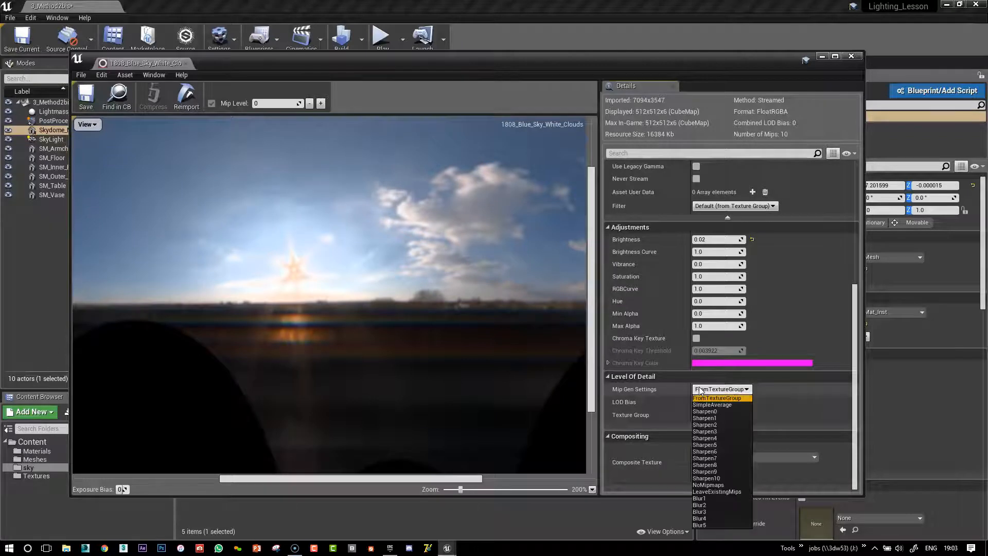
pyautogui.moveTo(707, 484)
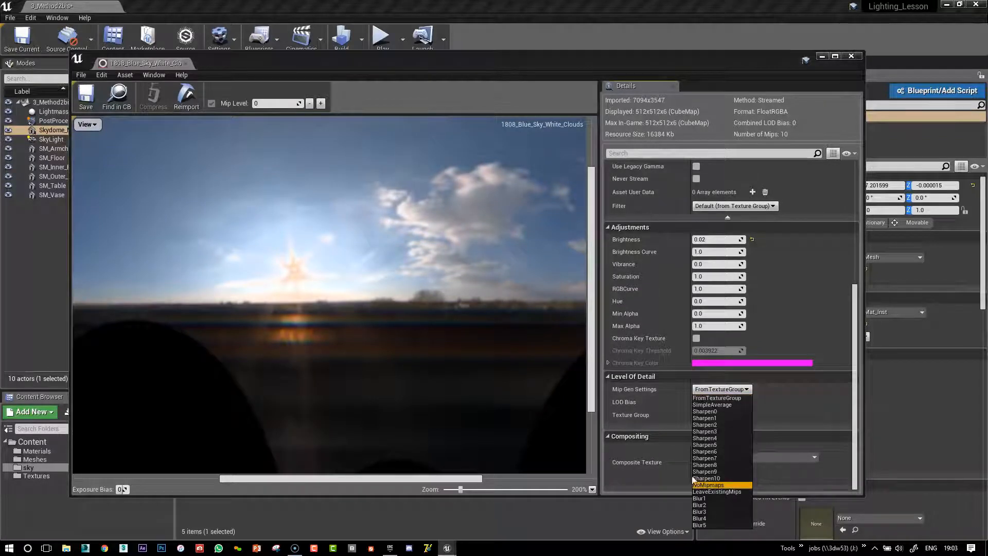
pyautogui.click(707, 486)
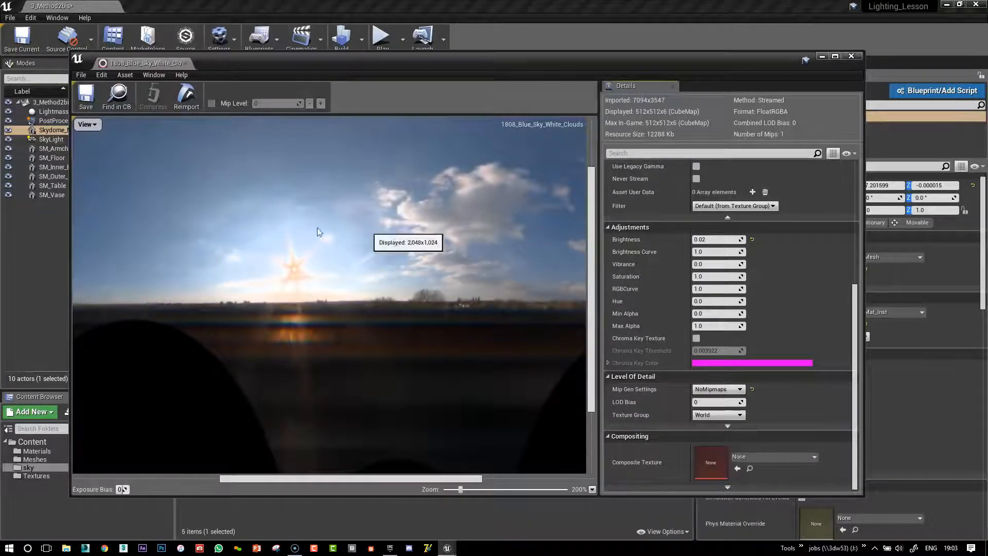
pyautogui.moveTo(555, 282)
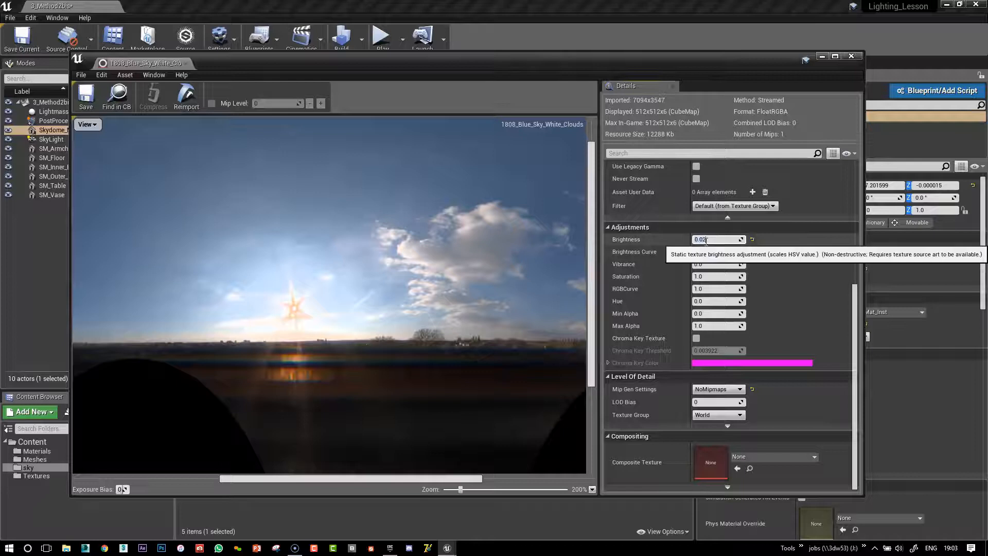
pyautogui.write('0.01')
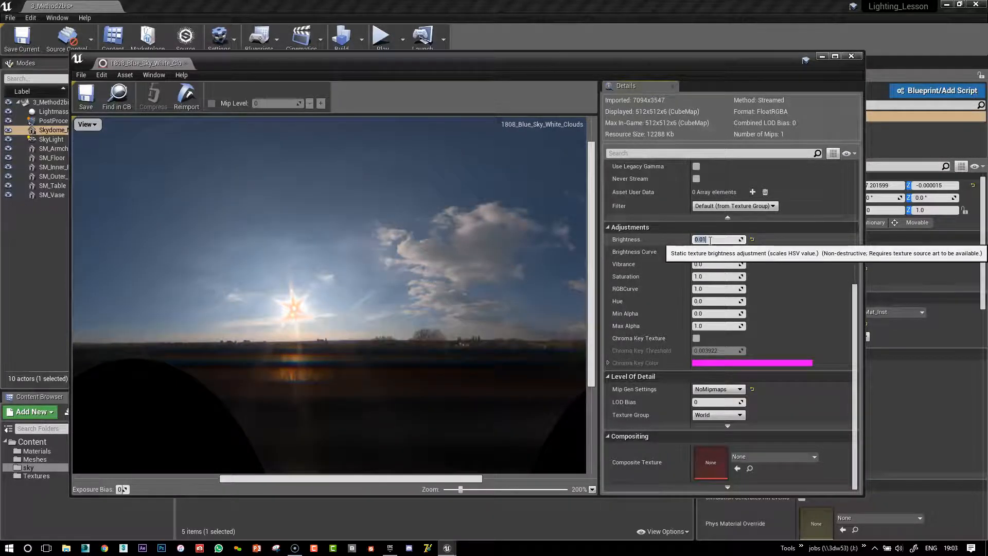
pyautogui.write('0.02')
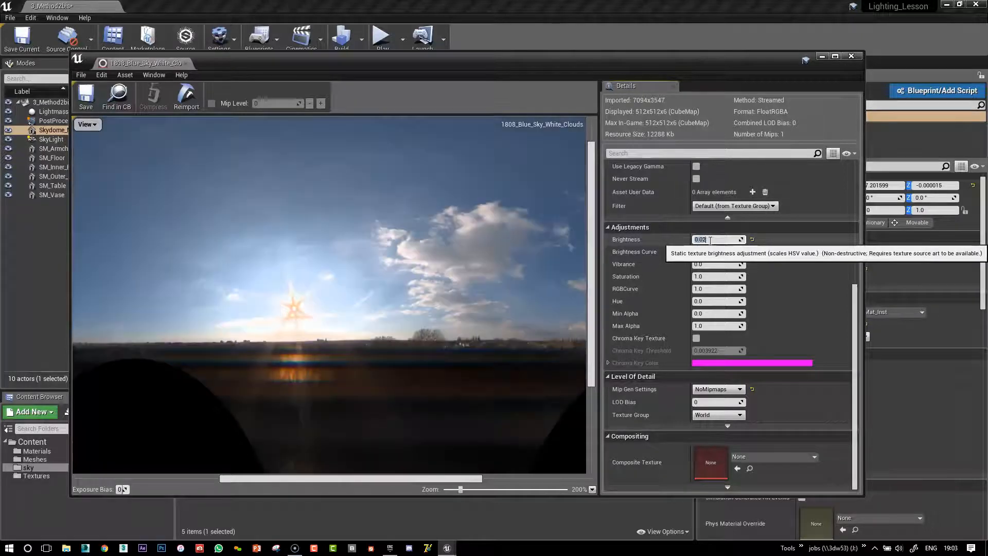
pyautogui.moveTo(433, 251)
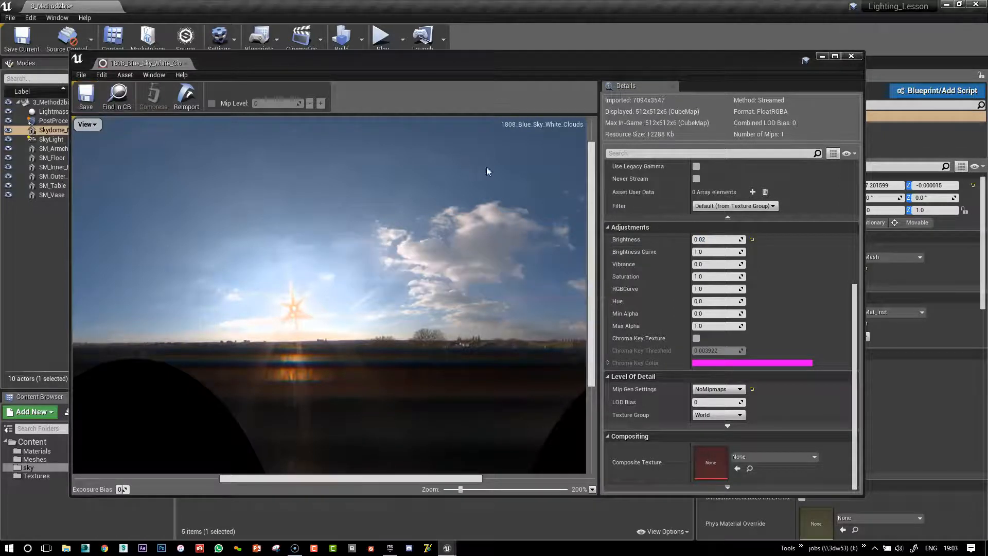
pyautogui.click(851, 56)
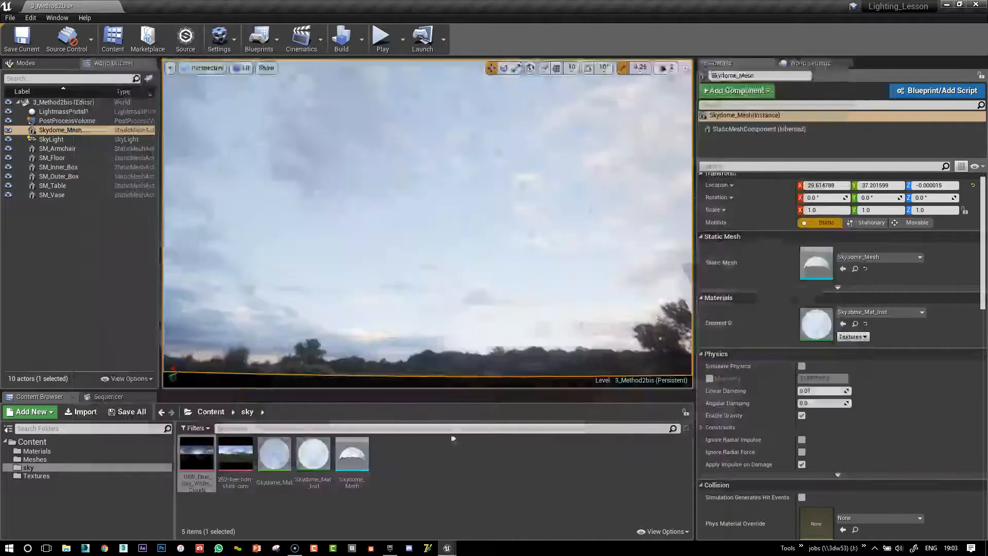
pyautogui.moveTo(313, 453)
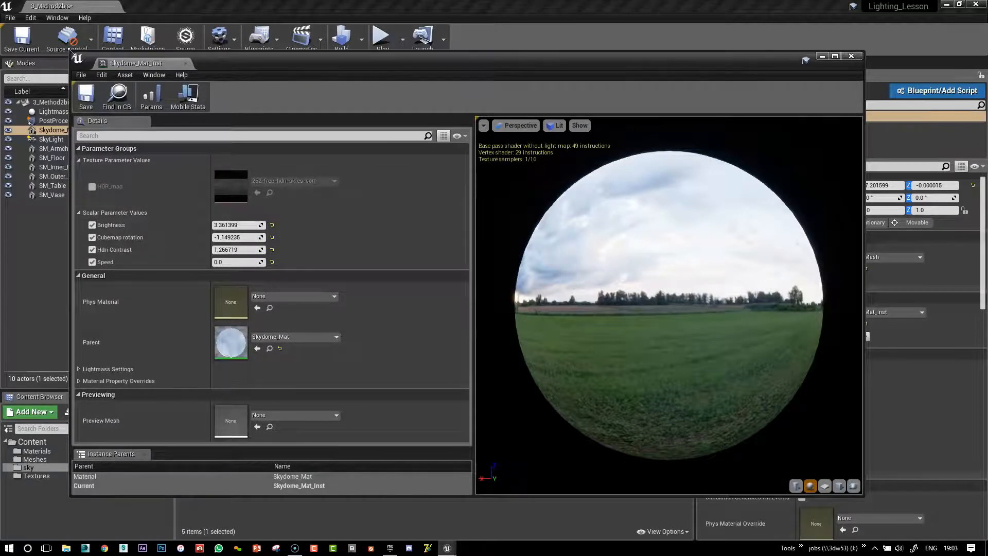
# Open Skydome_Mat_Inst to preview its HDR map, brightness and contrast parameters.
pyautogui.click(78, 39)
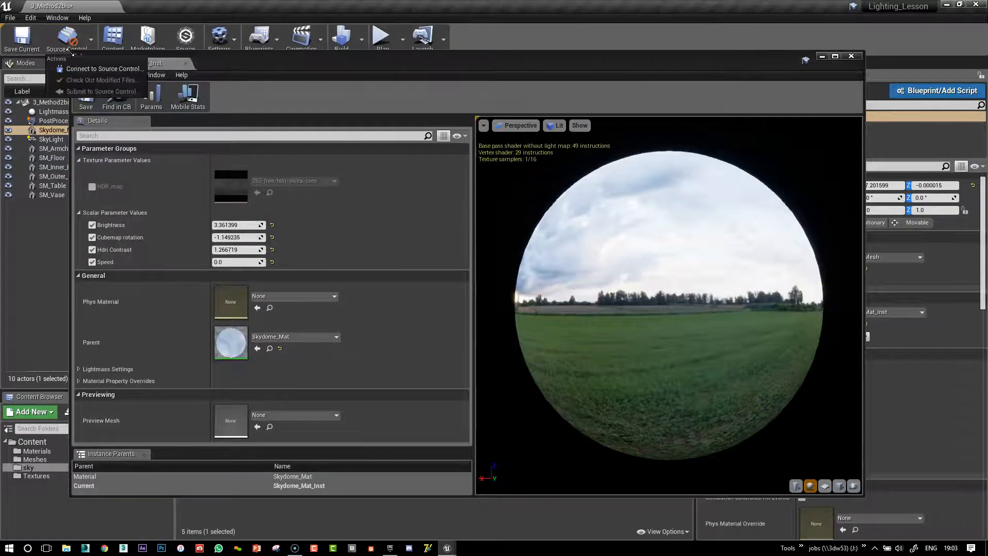